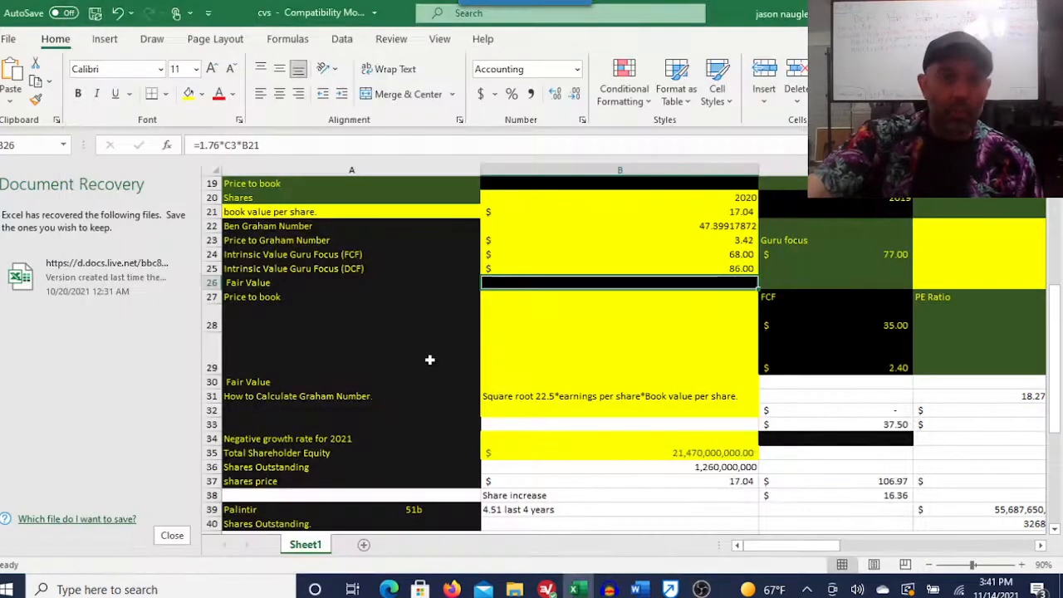
Review the market cap figure and the EPS and free cash notes in A5 and A6.
{"action": "scroll", "scroll_direction": "up", "scroll_amount": 3}
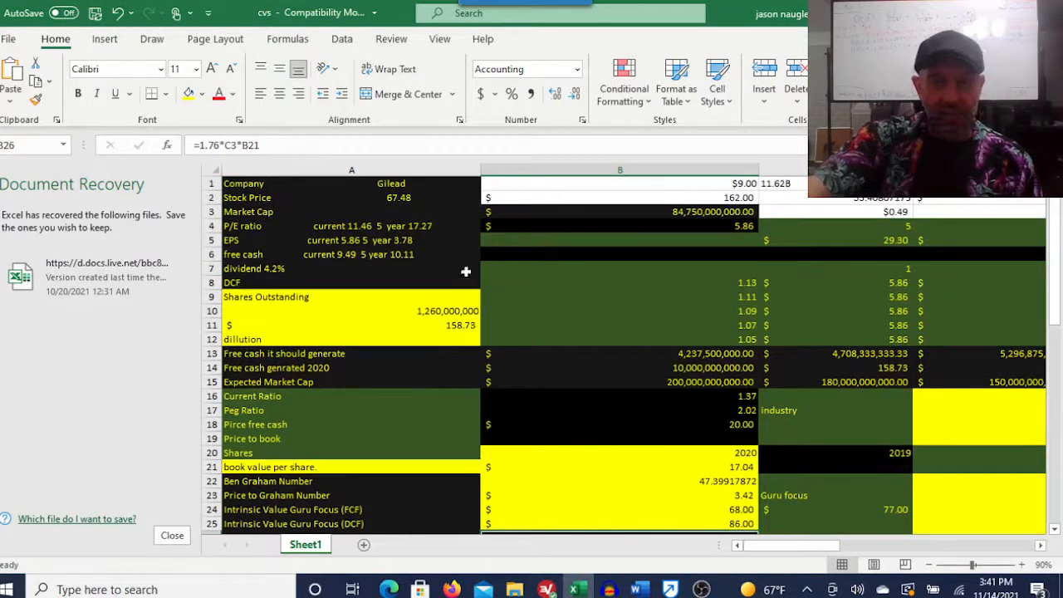
{"action": "left_click", "coordinate": [350, 183]}
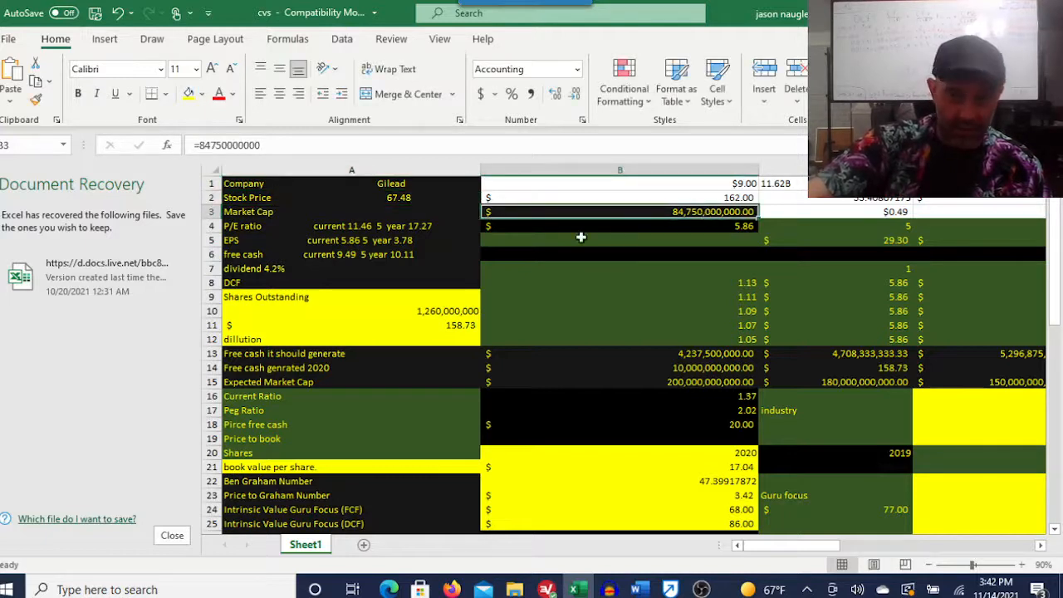
{"action": "left_click", "coordinate": [340, 225]}
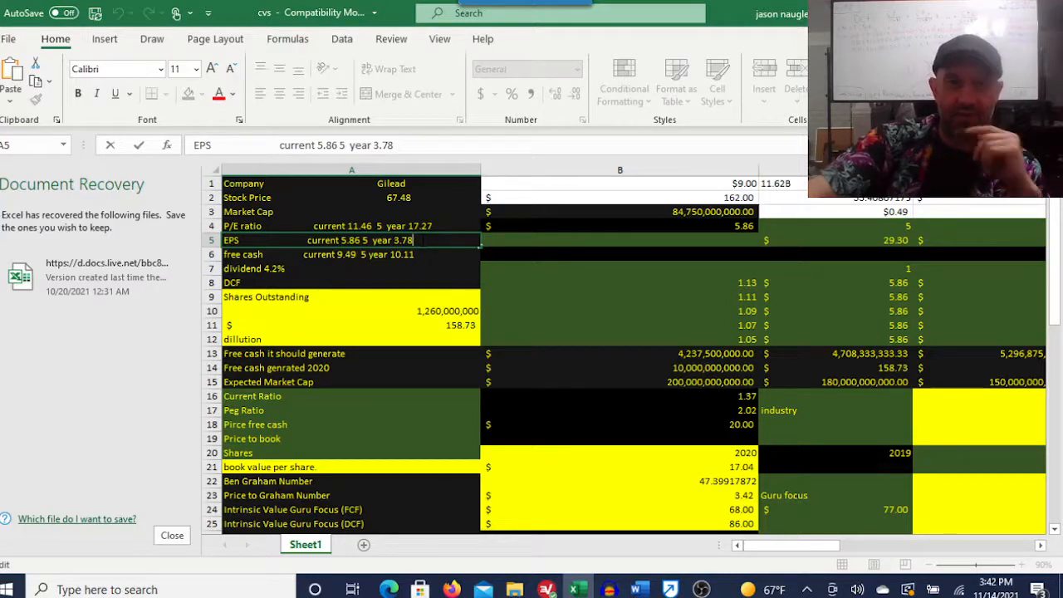
{"action": "left_click", "coordinate": [351, 254]}
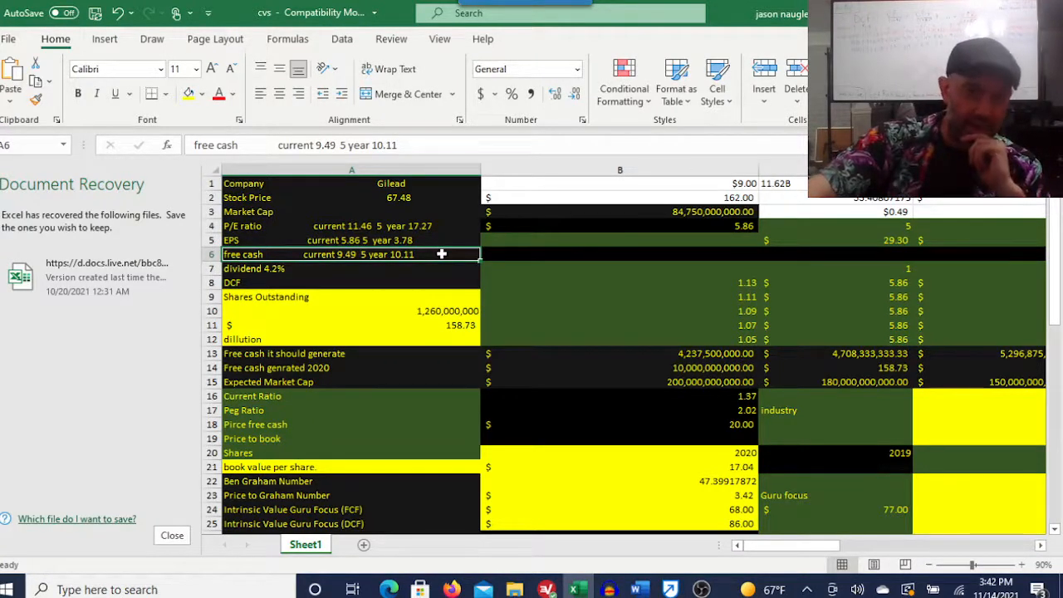
{"action": "mouse_move", "coordinate": [668, 314]}
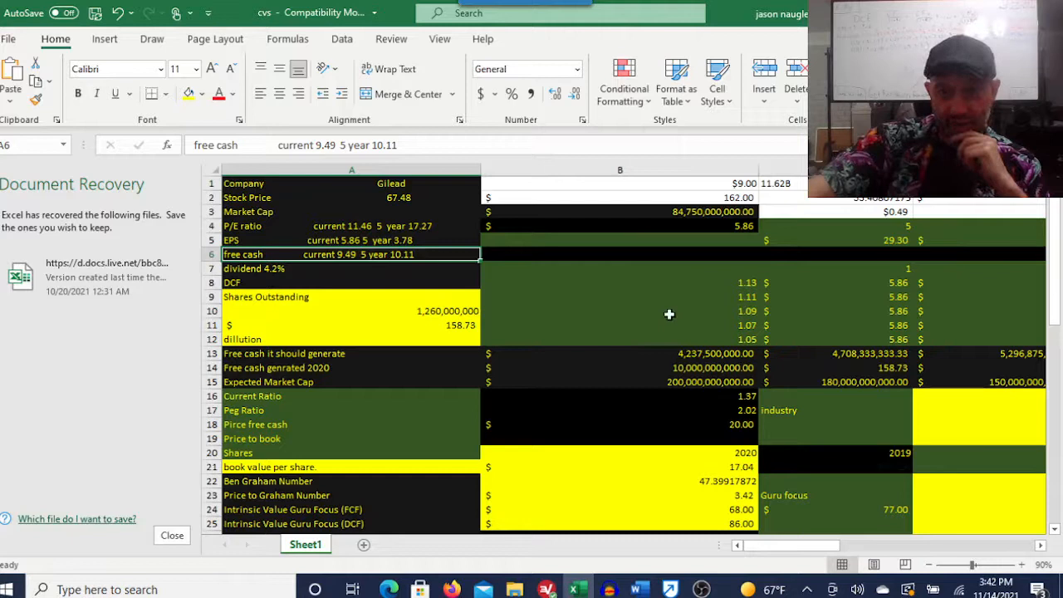
Check the 2020 free cash in B14, dilution in B12, and expected market cap formula in B15.
{"action": "left_click", "coordinate": [619, 367]}
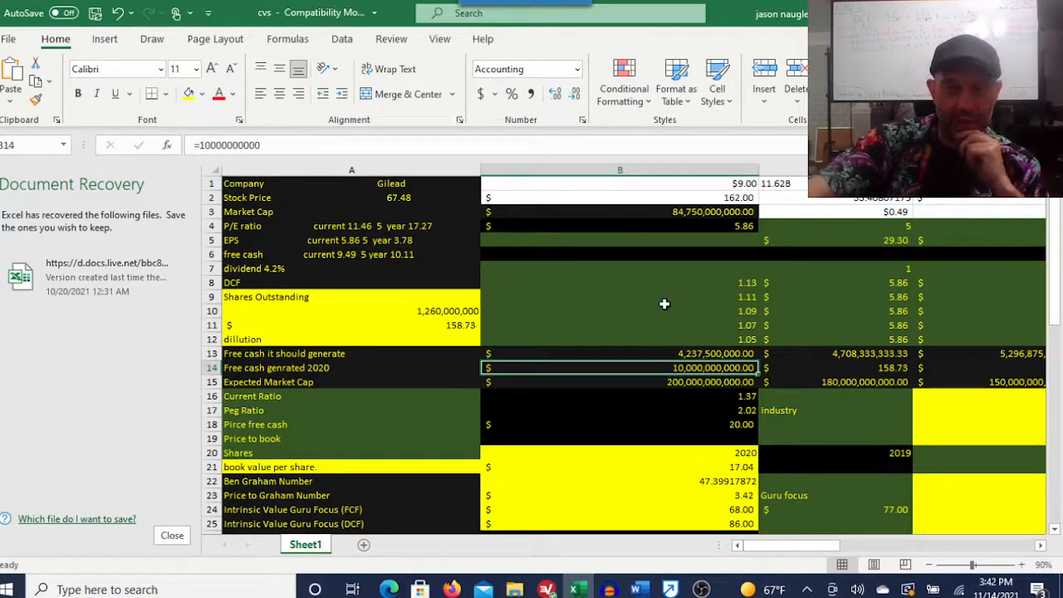
{"action": "left_click", "coordinate": [619, 225]}
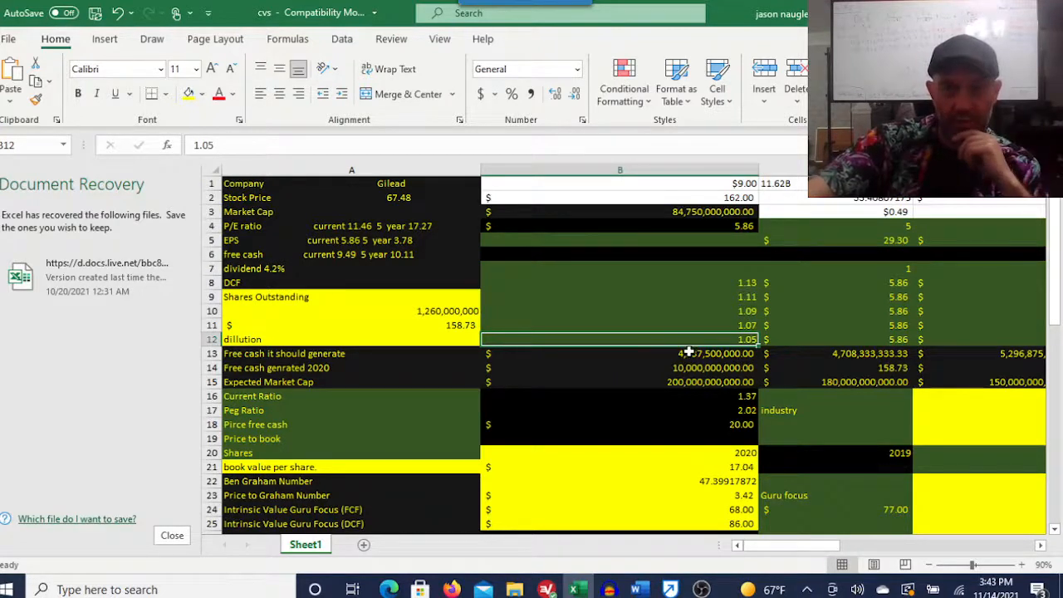
{"action": "left_click", "coordinate": [619, 353]}
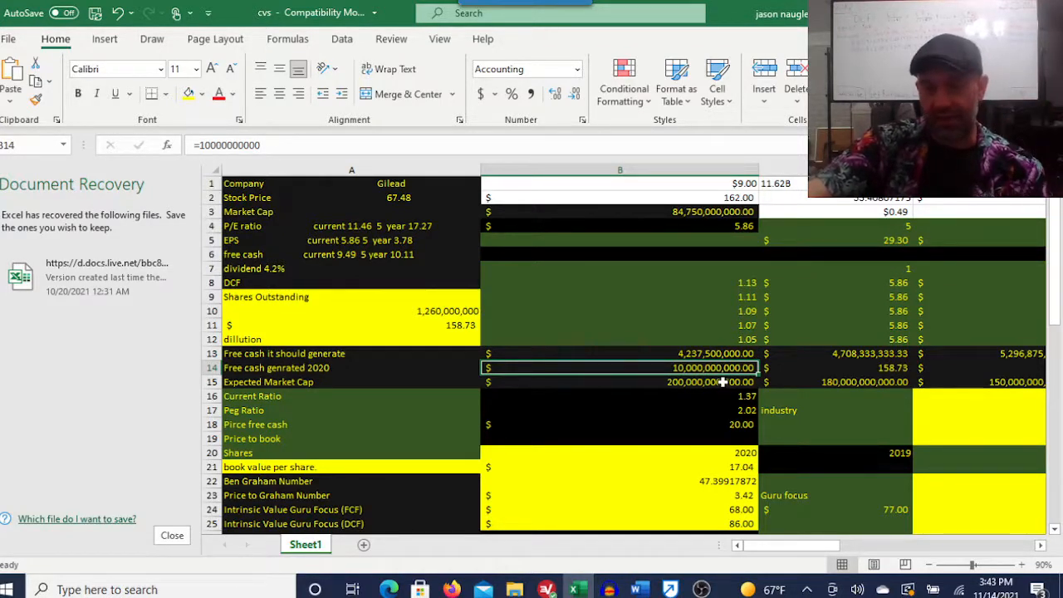
{"action": "left_click", "coordinate": [620, 381]}
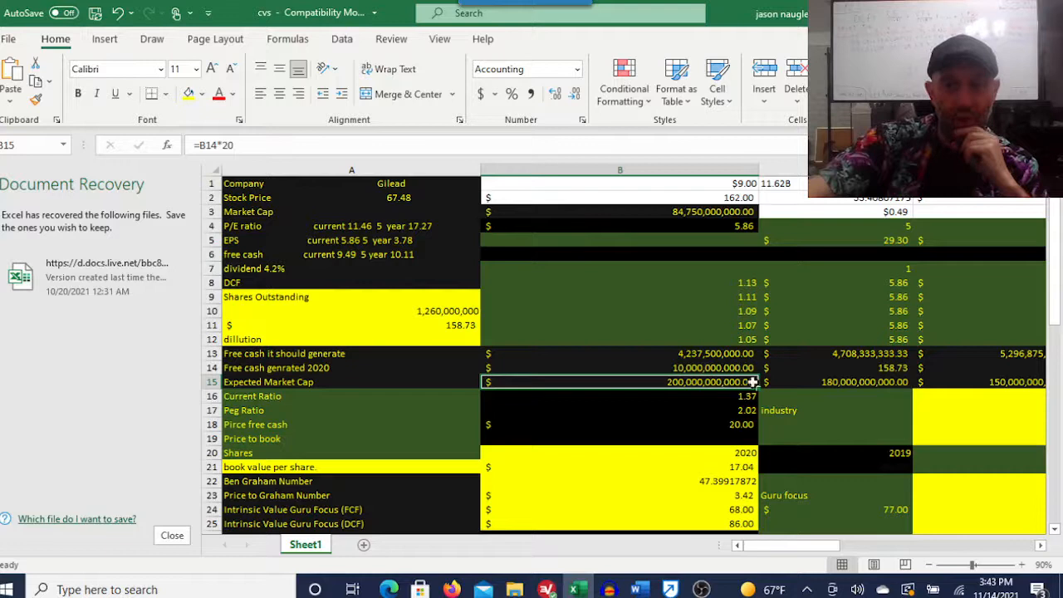
Inspect the per-share value formulas in C14 and D14 and the averaging formula in E14.
{"action": "left_click", "coordinate": [863, 367]}
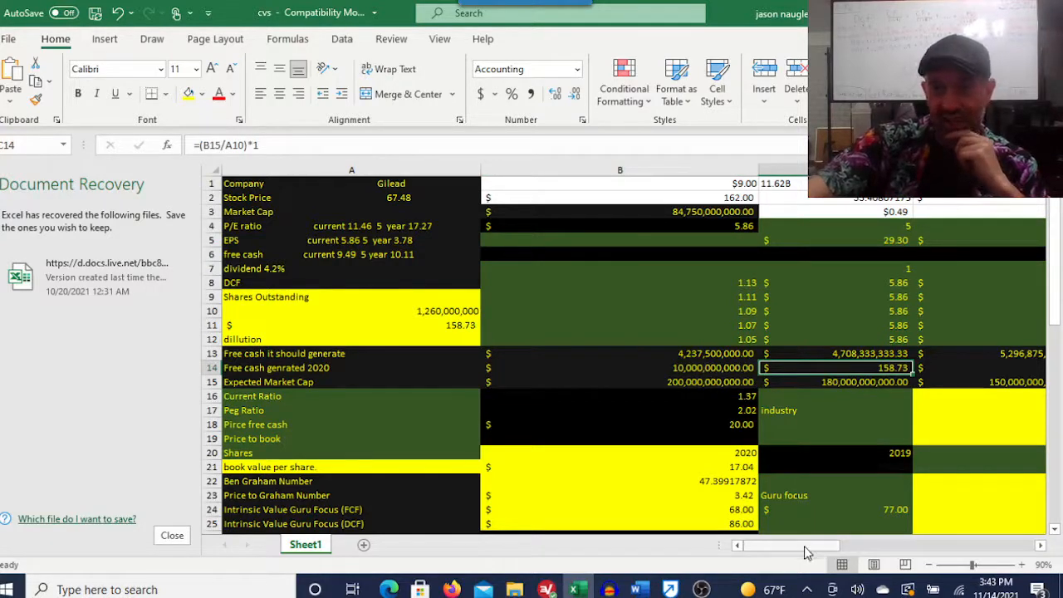
{"action": "scroll", "scroll_direction": "right", "scroll_amount": 3}
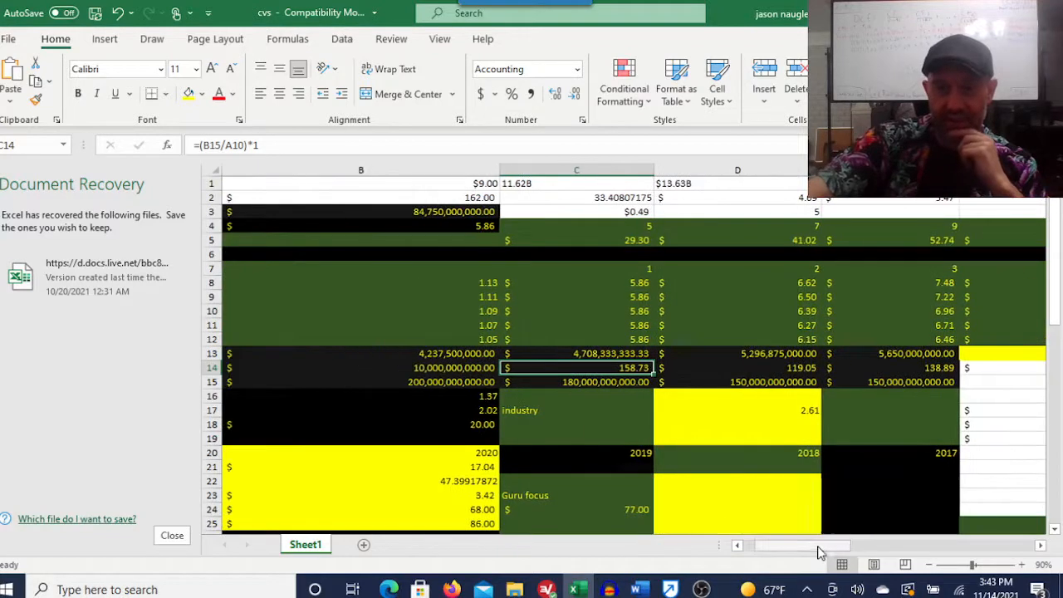
{"action": "left_click", "coordinate": [737, 367]}
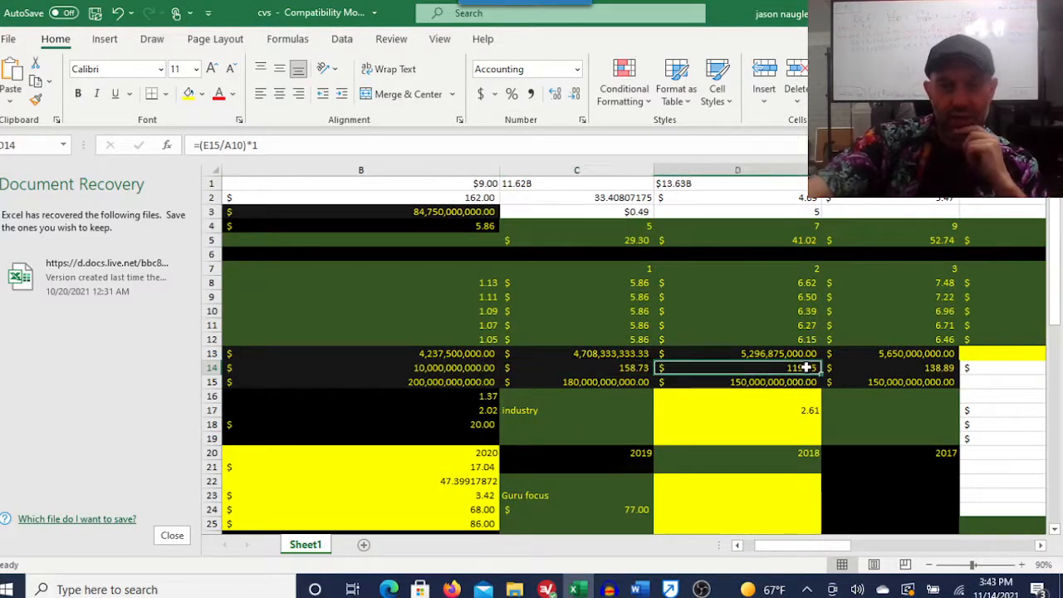
{"action": "mouse_move", "coordinate": [813, 407]}
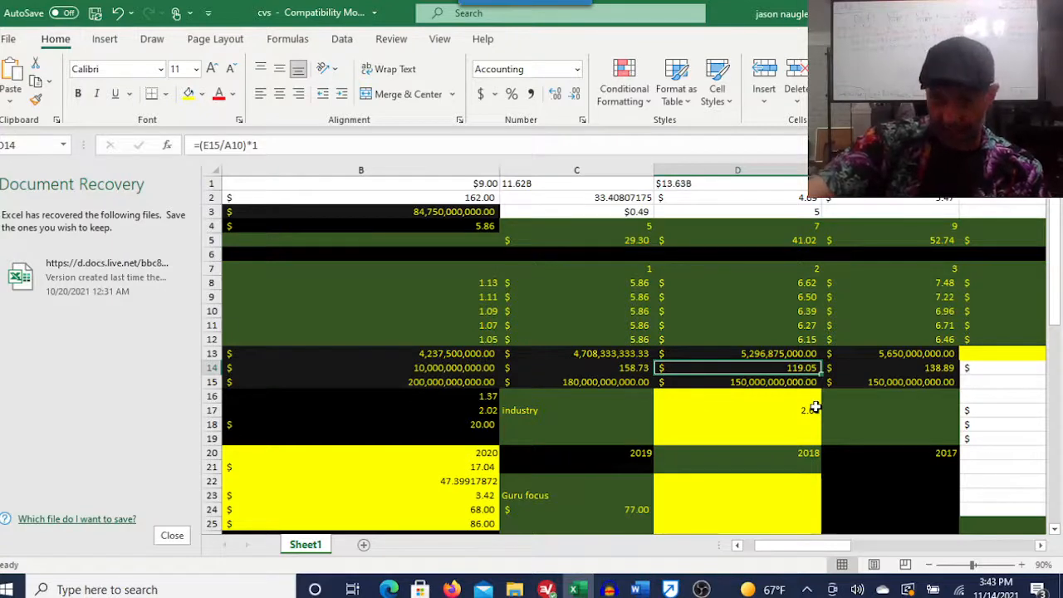
{"action": "left_click", "coordinate": [938, 367]}
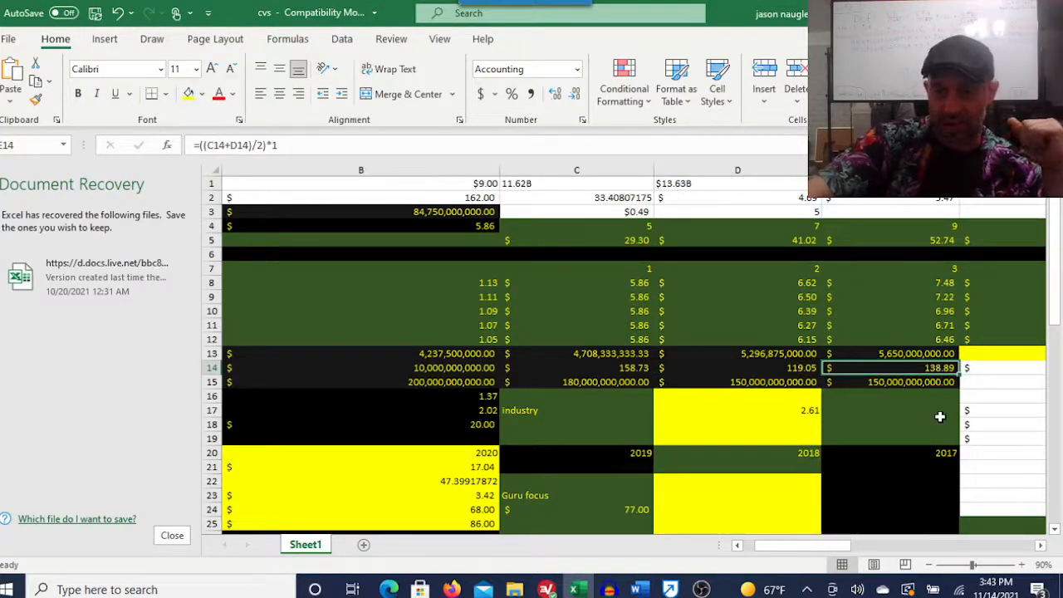
{"action": "mouse_move", "coordinate": [805, 561]}
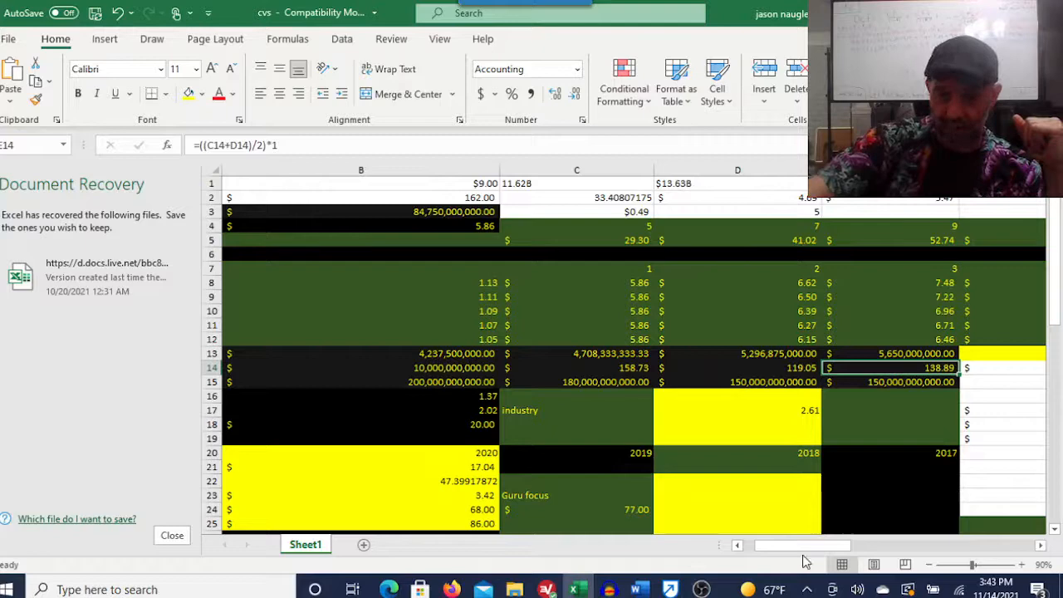
{"action": "scroll", "scroll_direction": "left", "scroll_amount": 3}
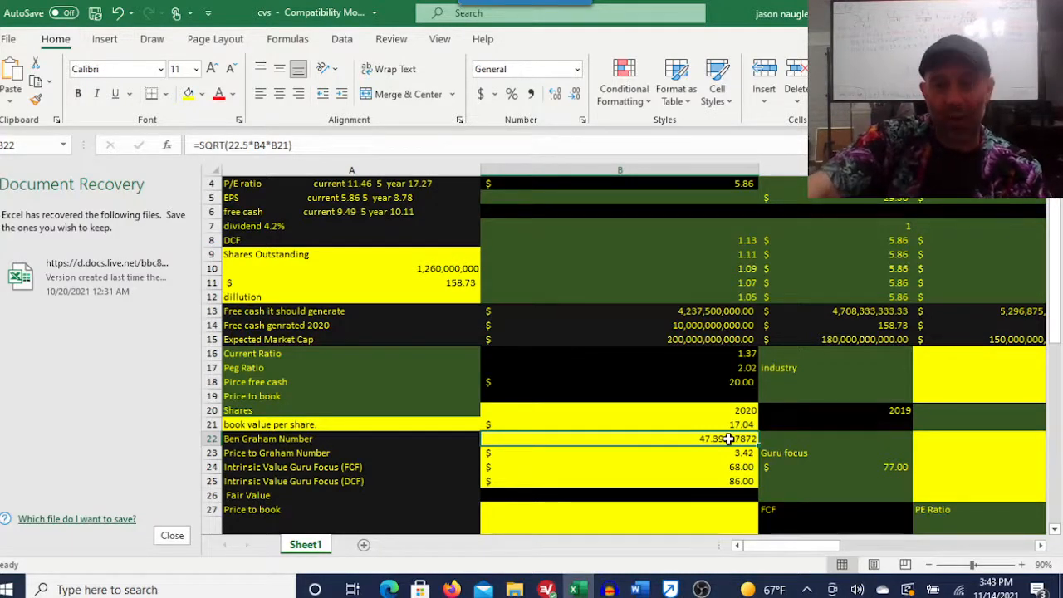
Inspect the projected share price formula in C37.
{"action": "scroll", "scroll_direction": "up", "scroll_amount": 3}
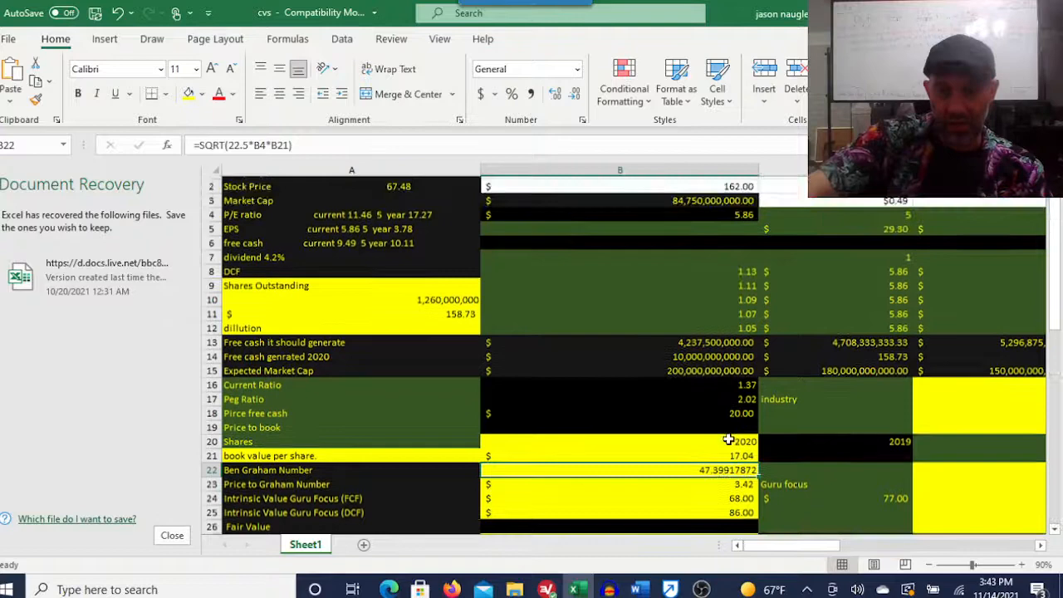
{"action": "scroll", "scroll_direction": "up", "scroll_amount": 3}
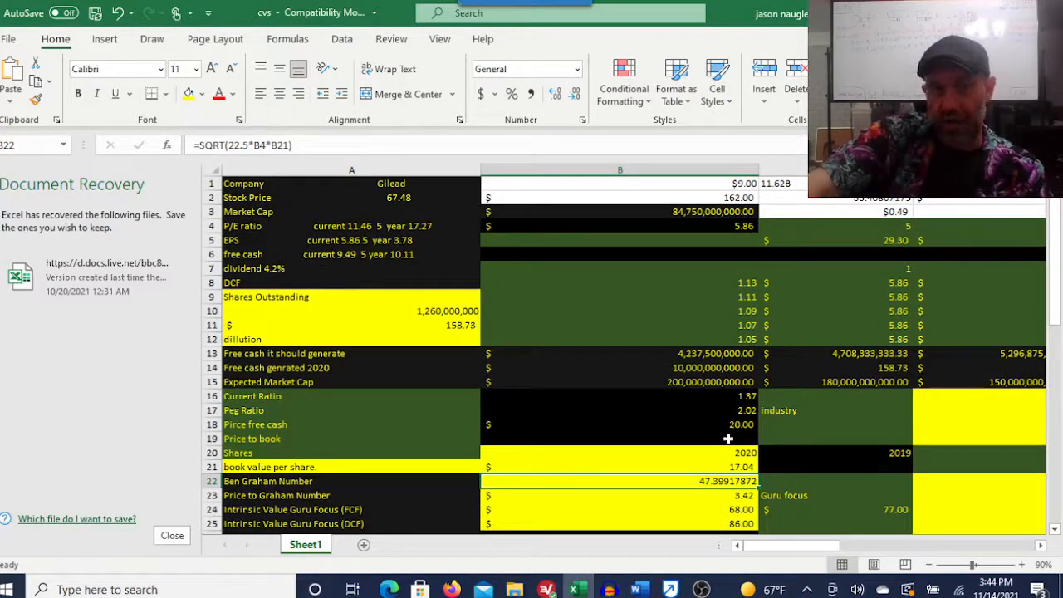
{"action": "scroll", "scroll_direction": "down", "scroll_amount": 3}
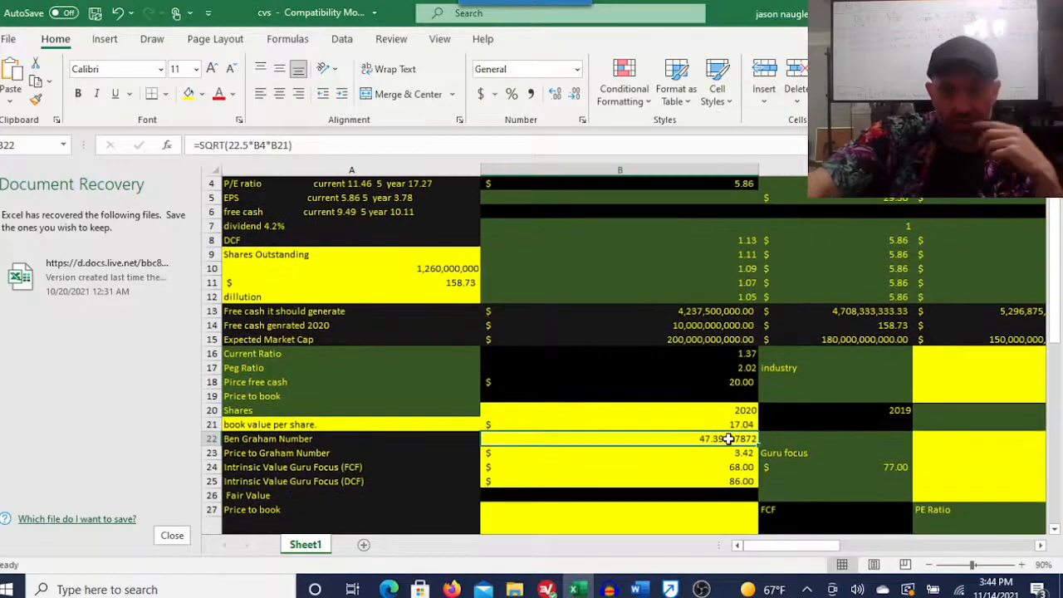
{"action": "scroll", "scroll_direction": "down", "scroll_amount": 3}
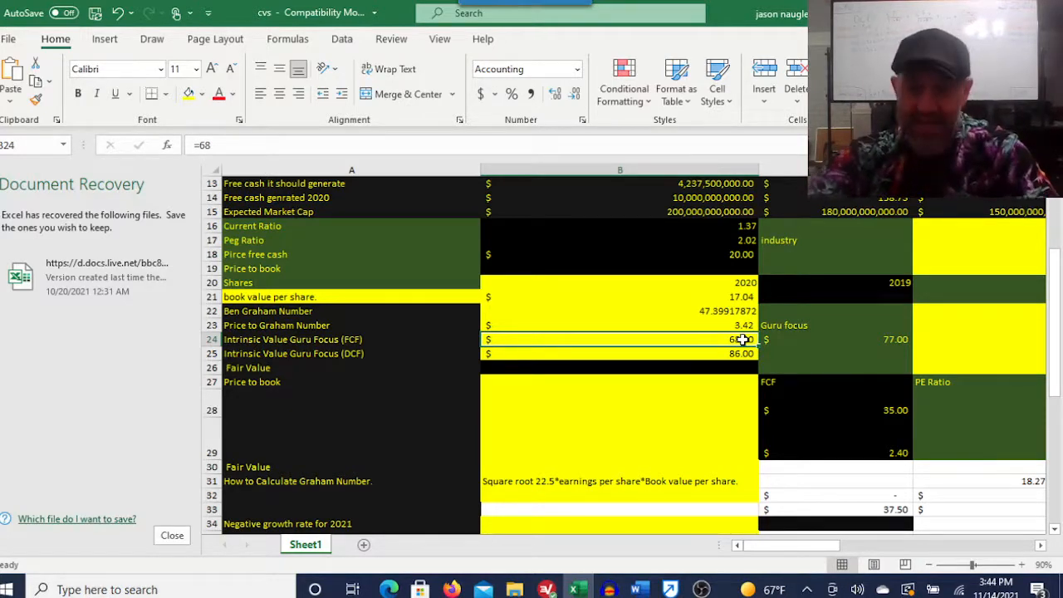
{"action": "scroll", "scroll_direction": "up", "scroll_amount": 3}
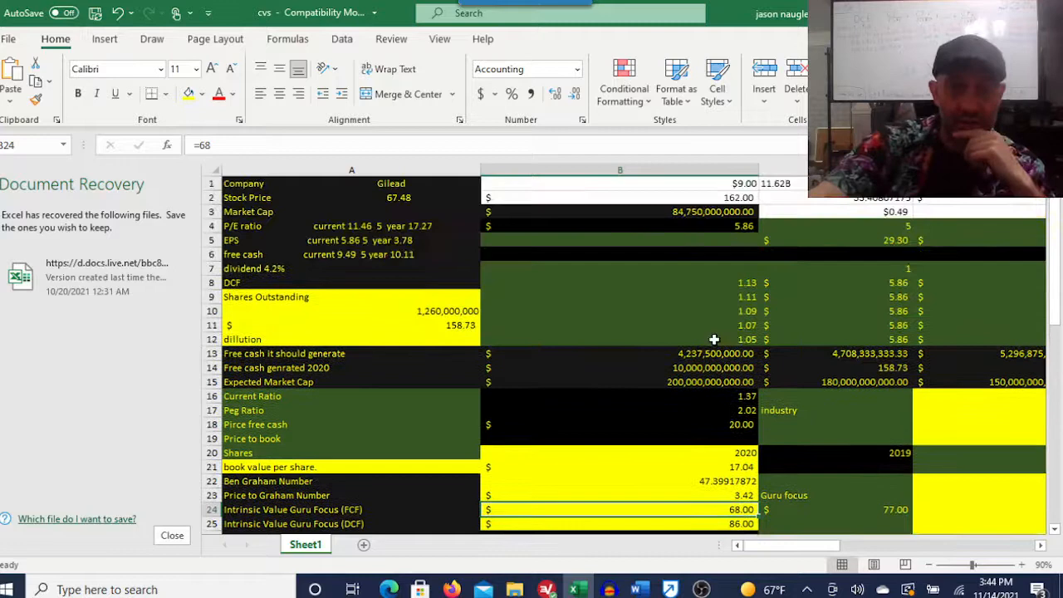
{"action": "scroll", "scroll_direction": "down", "scroll_amount": 3}
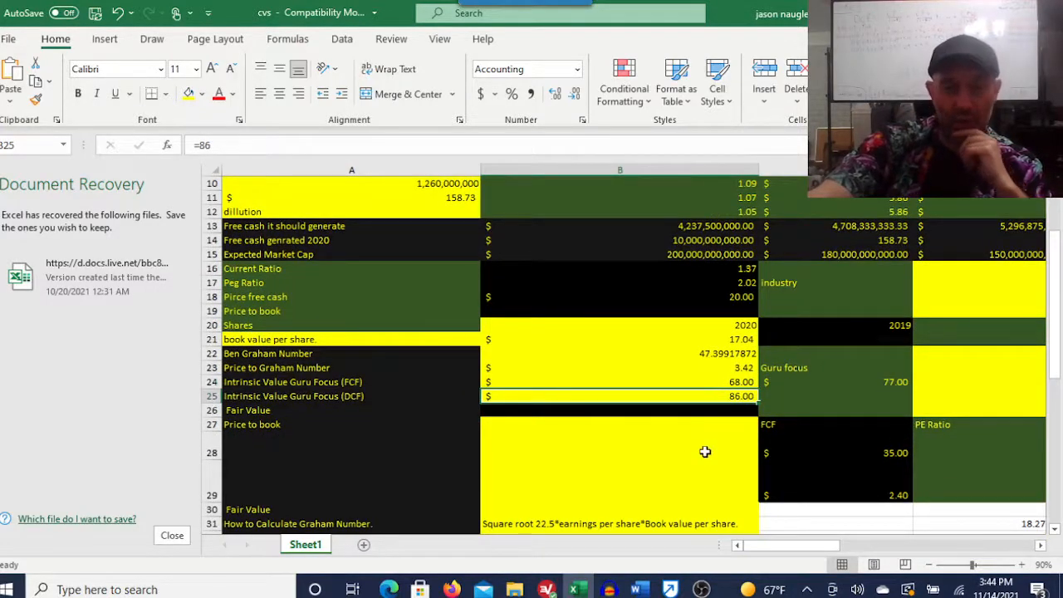
{"action": "scroll", "scroll_direction": "down", "scroll_amount": 3}
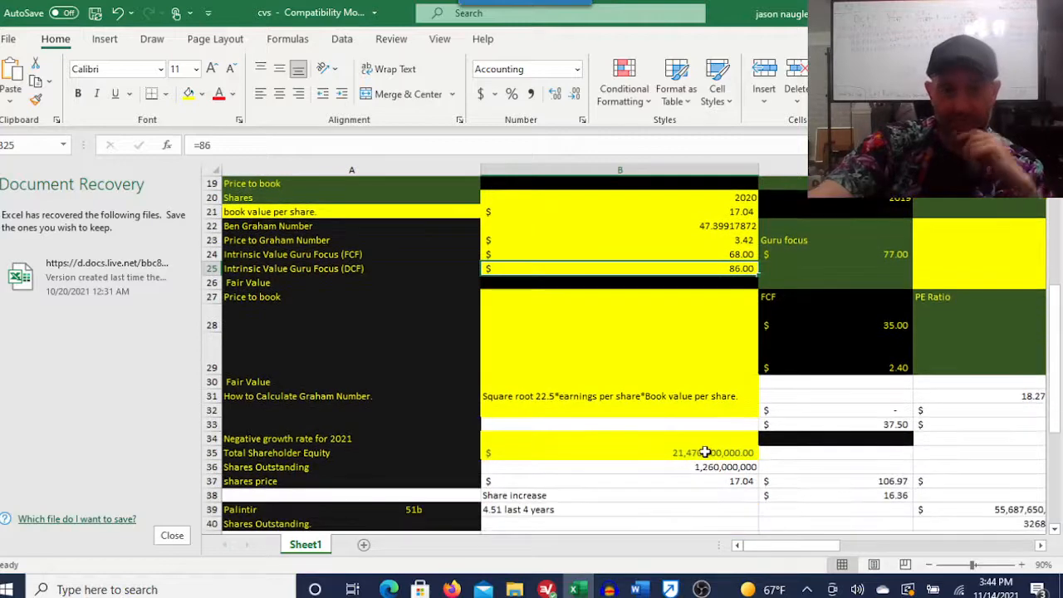
{"action": "mouse_move", "coordinate": [713, 408]}
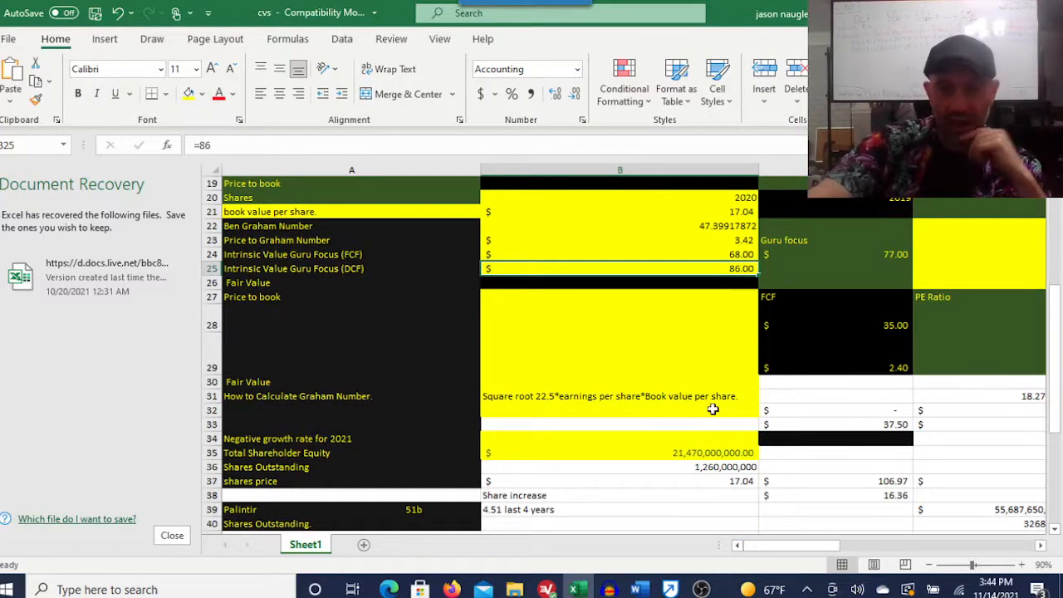
{"action": "mouse_move", "coordinate": [719, 459]}
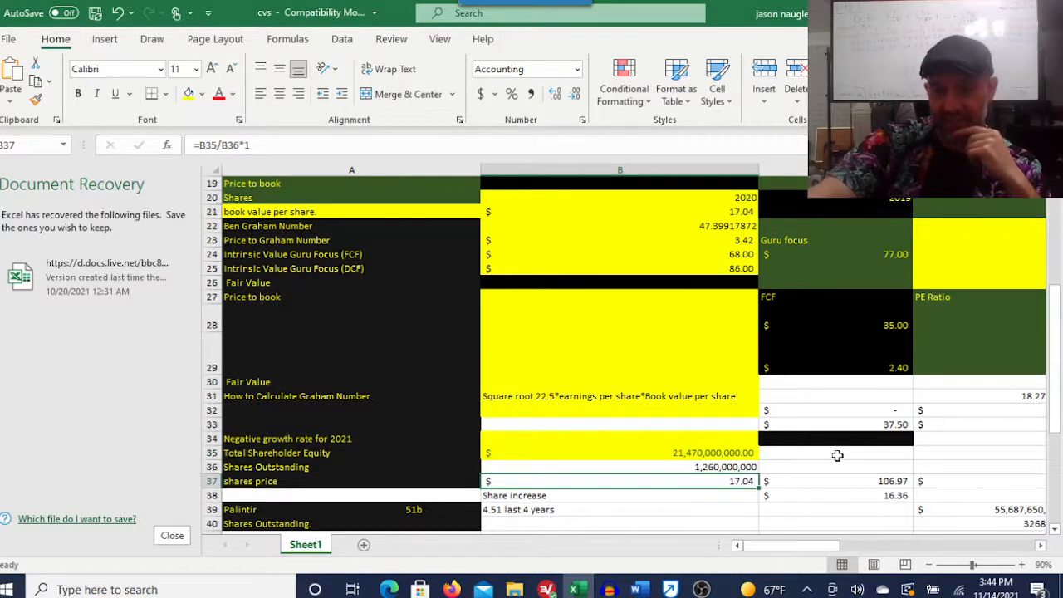
{"action": "left_click", "coordinate": [892, 481]}
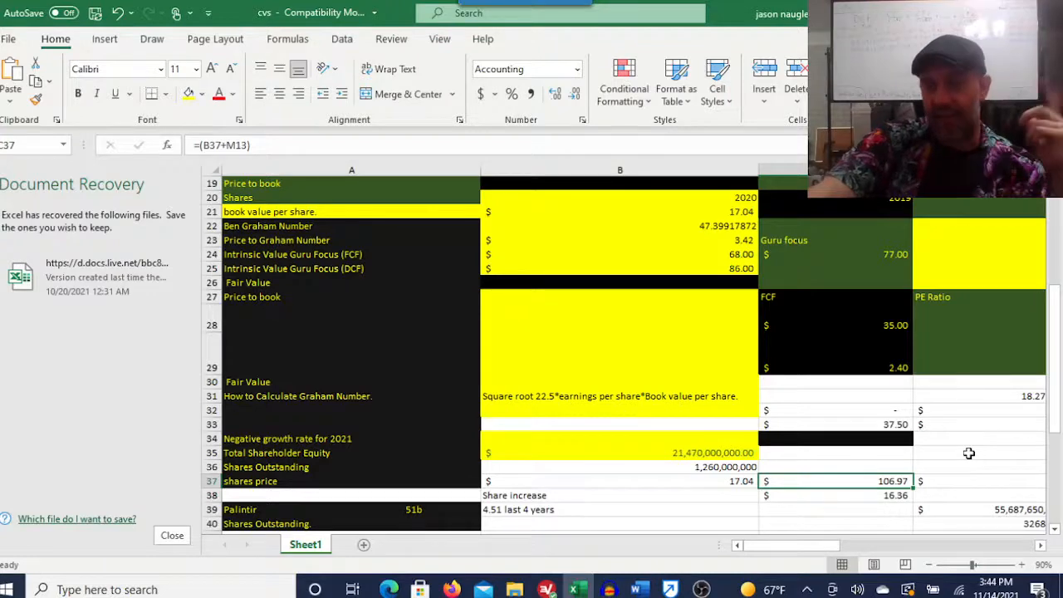
{"action": "mouse_move", "coordinate": [895, 510]}
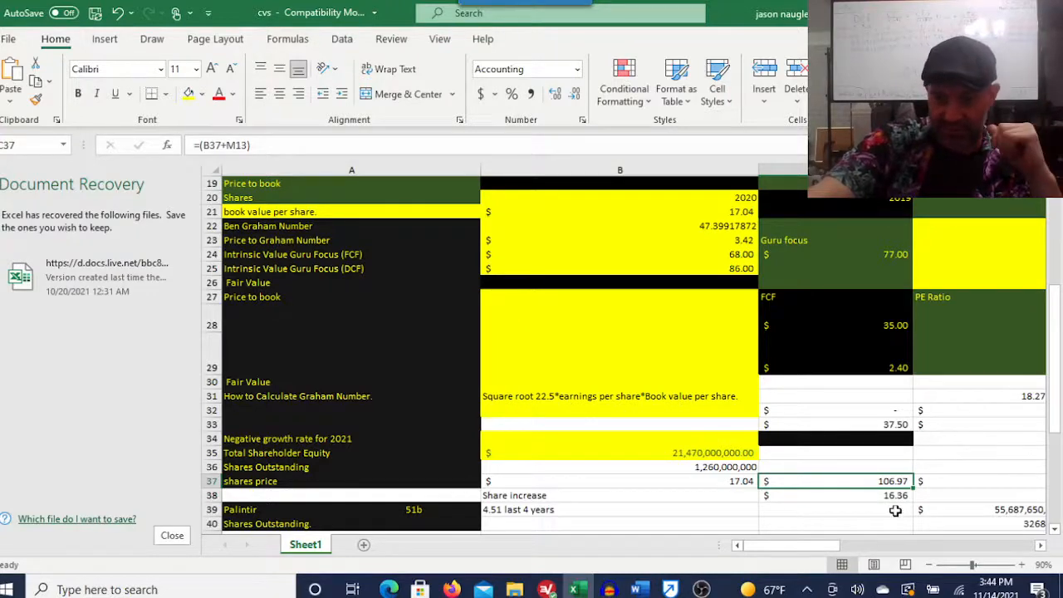
{"action": "mouse_move", "coordinate": [866, 525]}
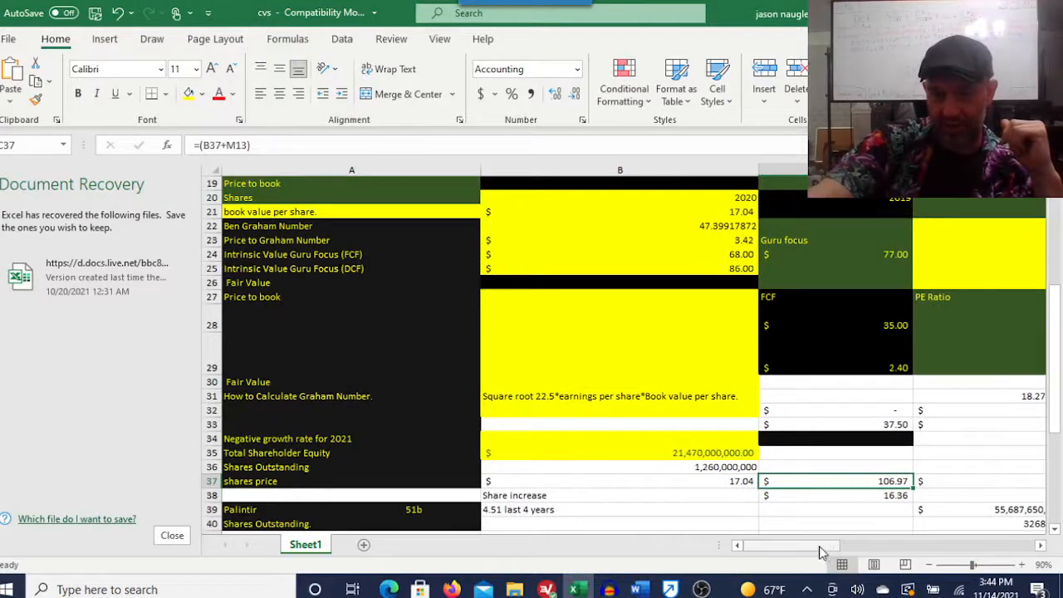
Inspect the DCF formulas giving 169.67, 87.62, 74.66 (PE 11) and 38.55.
{"action": "scroll", "scroll_direction": "right", "scroll_amount": 3}
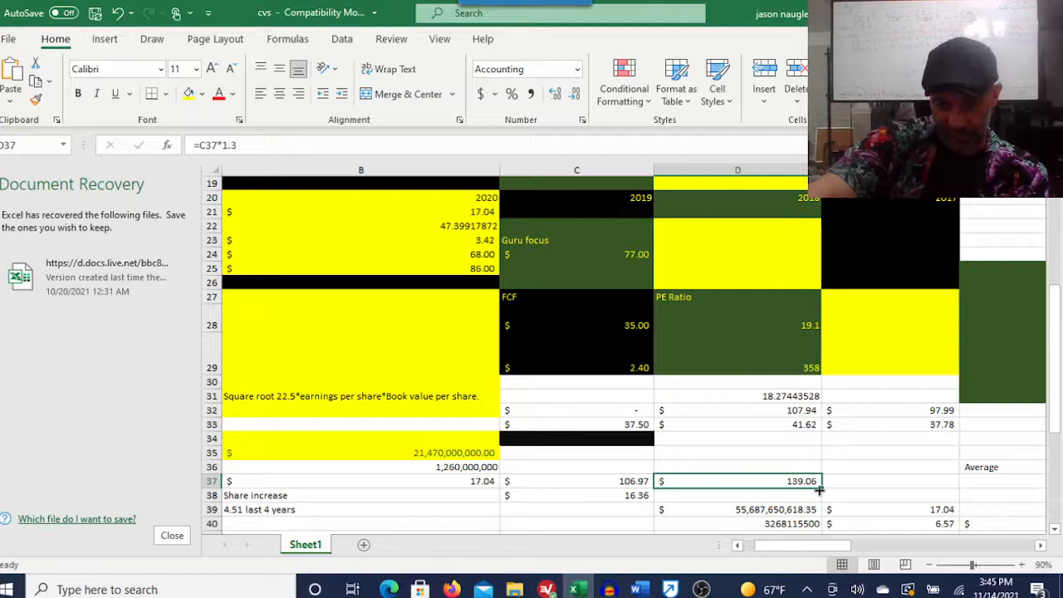
{"action": "mouse_move", "coordinate": [785, 481]}
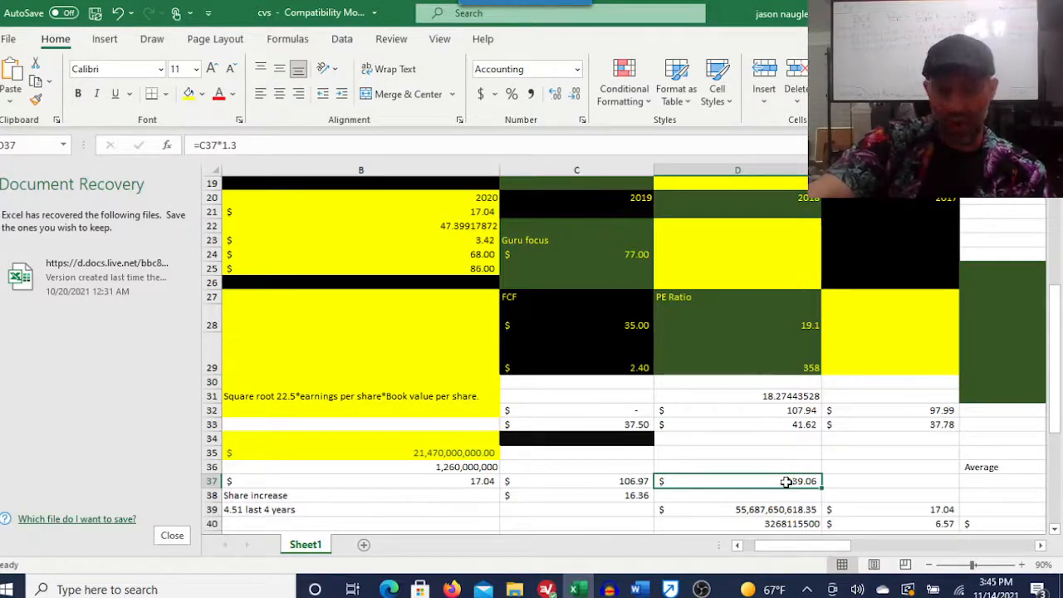
{"action": "scroll", "scroll_direction": "left", "scroll_amount": 3}
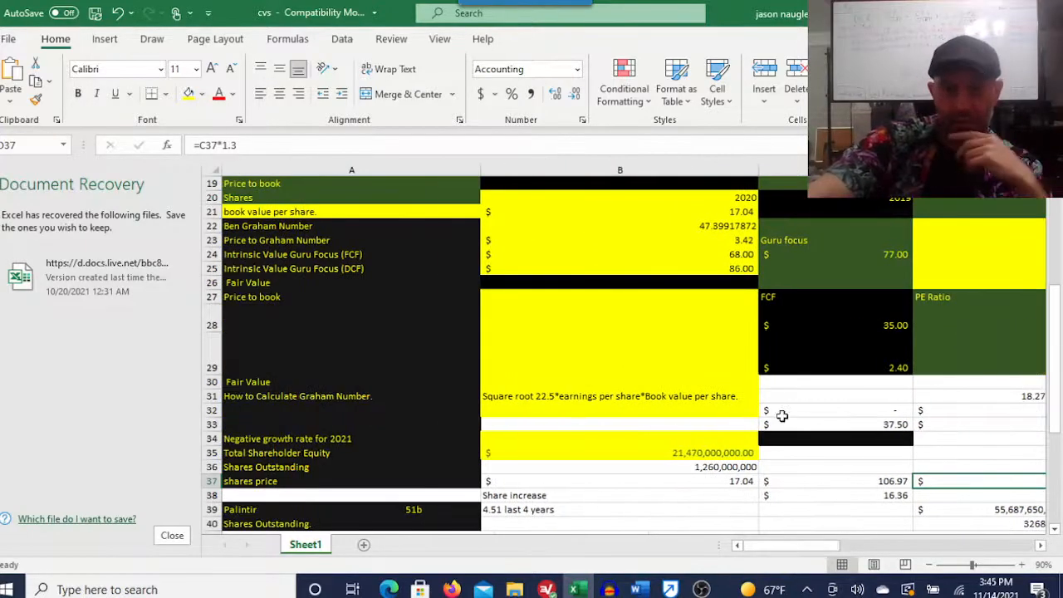
{"action": "scroll", "scroll_direction": "up", "scroll_amount": 3}
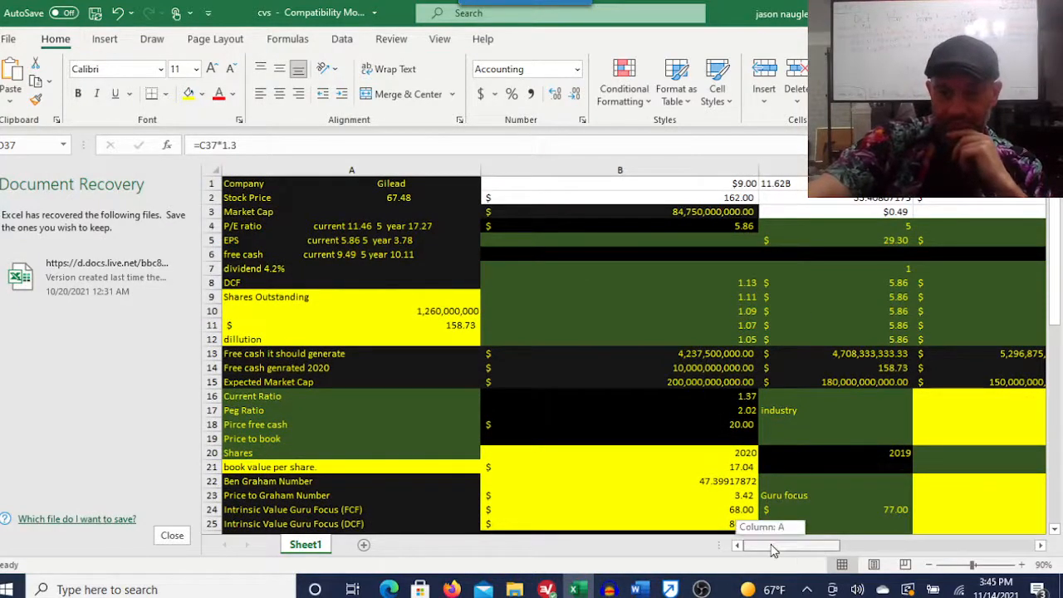
{"action": "scroll", "scroll_direction": "right", "scroll_amount": 3}
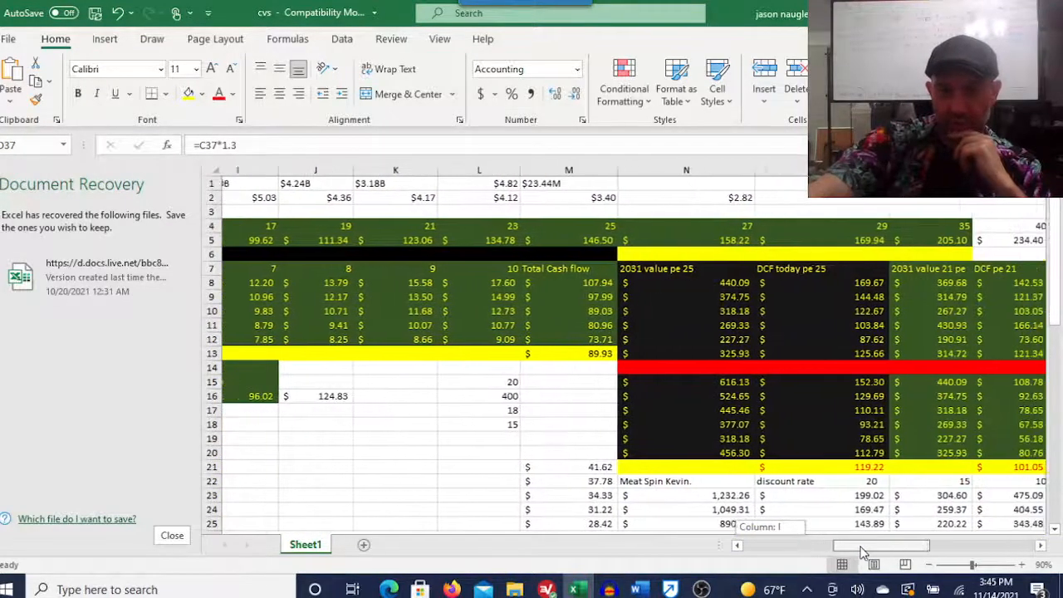
{"action": "scroll", "scroll_direction": "right", "scroll_amount": 3}
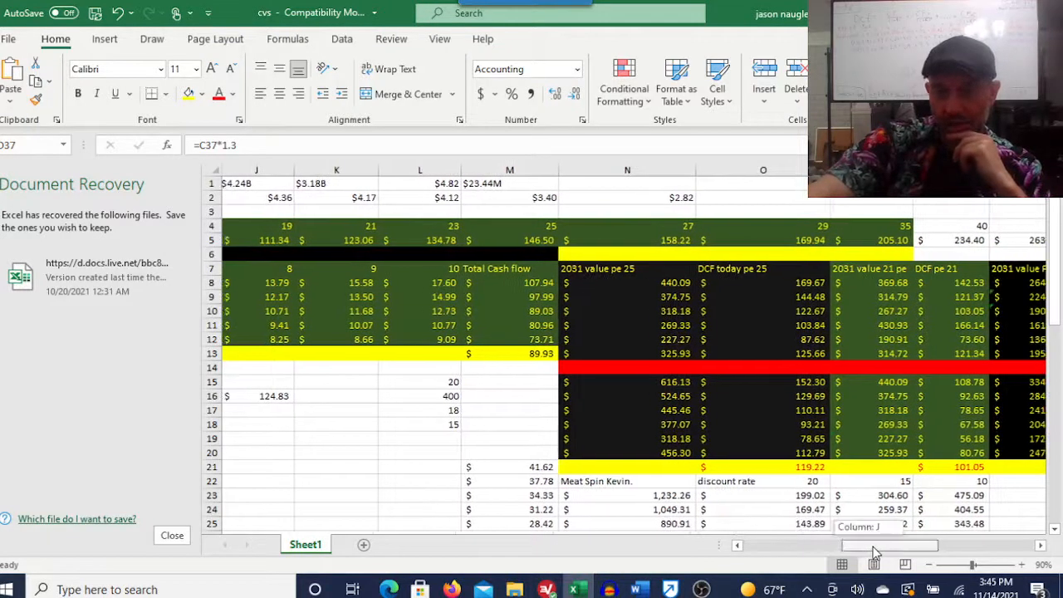
{"action": "scroll", "scroll_direction": "right", "scroll_amount": 3}
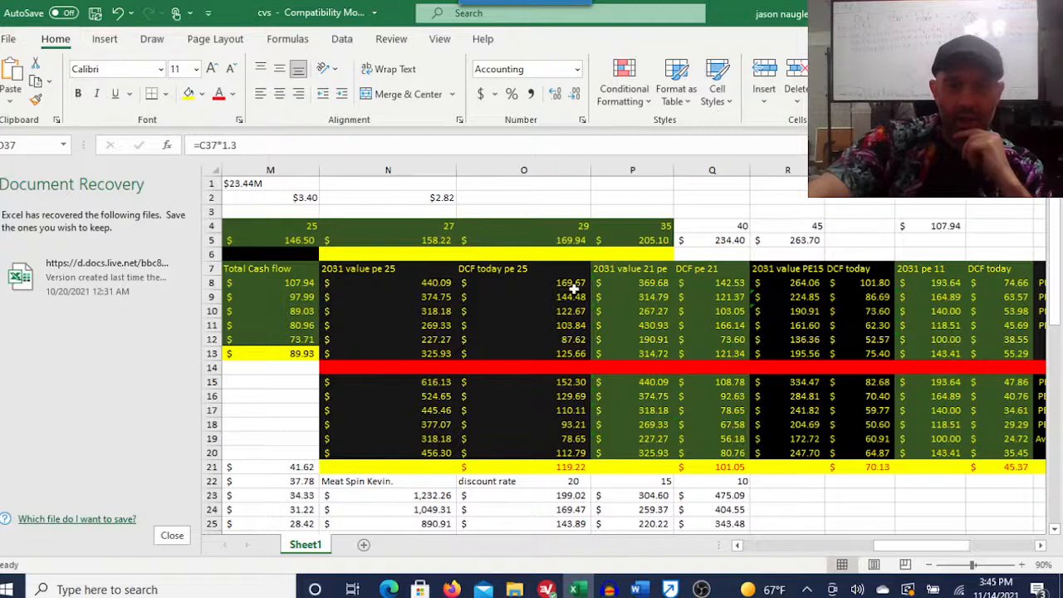
{"action": "left_click", "coordinate": [523, 282]}
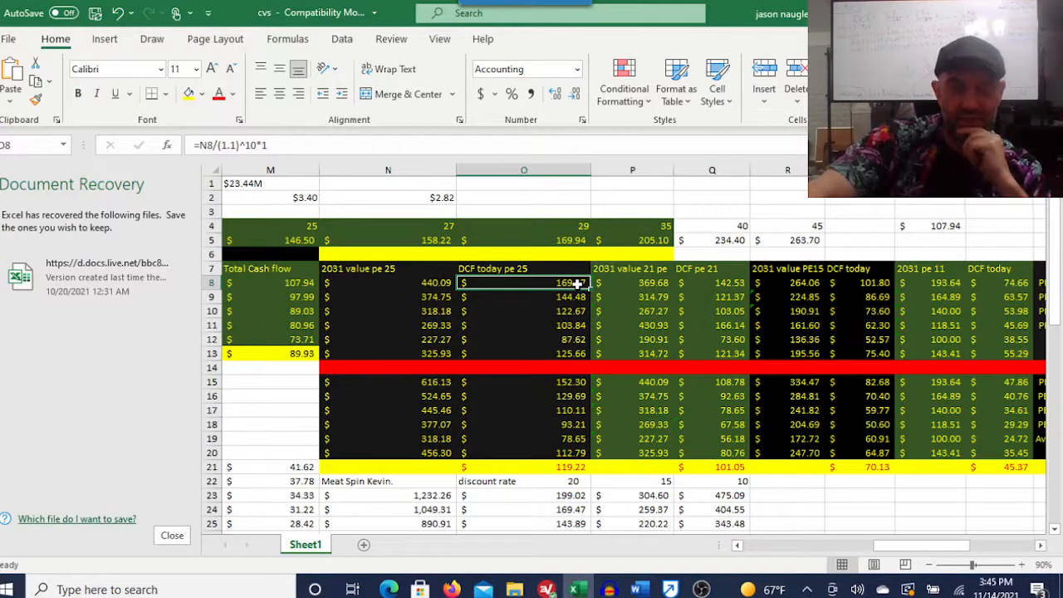
{"action": "mouse_move", "coordinate": [581, 335]}
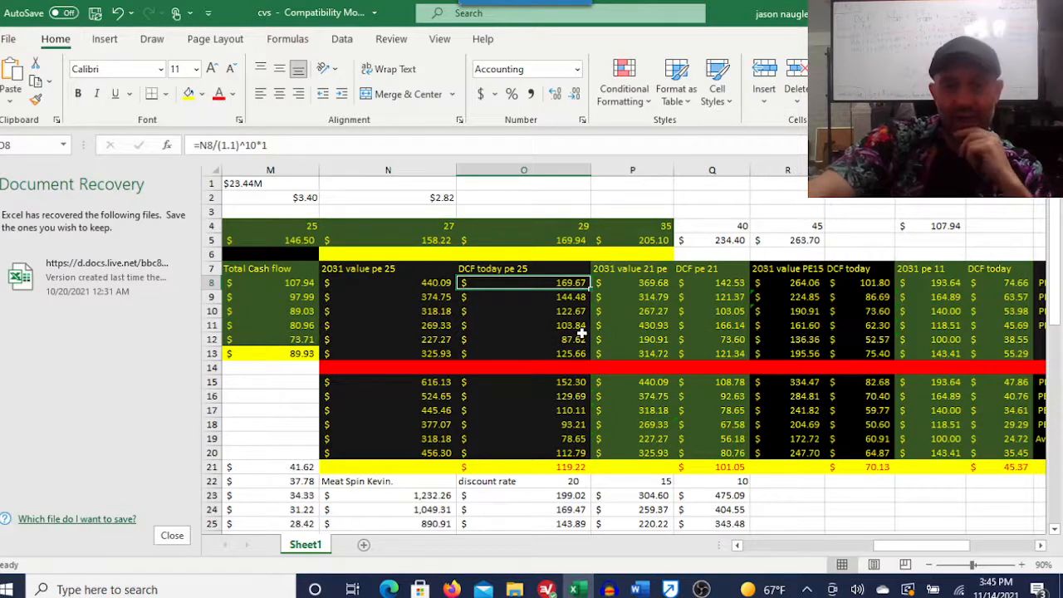
{"action": "left_click", "coordinate": [523, 339]}
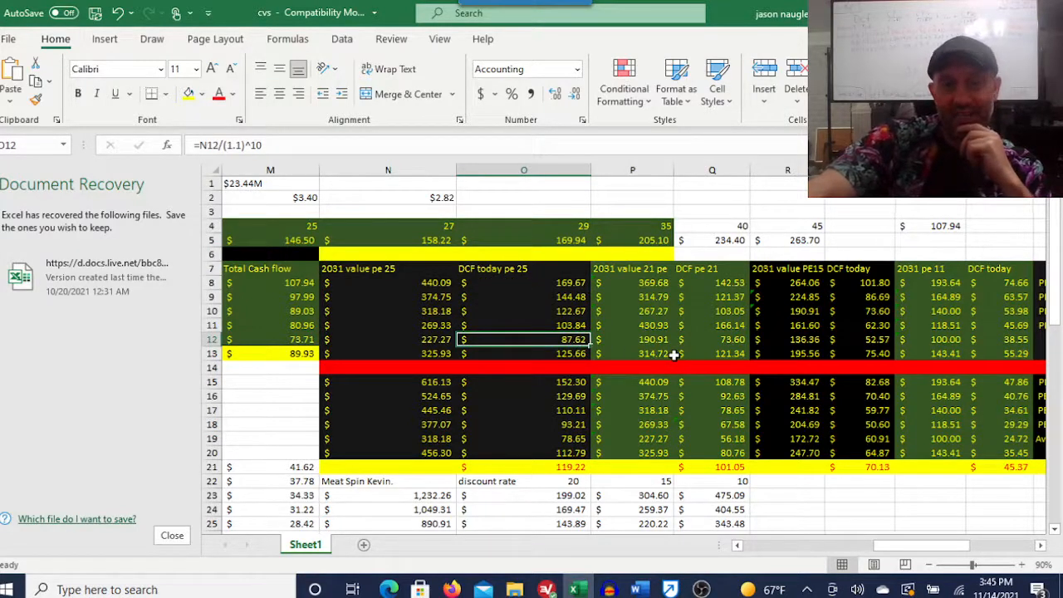
{"action": "mouse_move", "coordinate": [892, 552]}
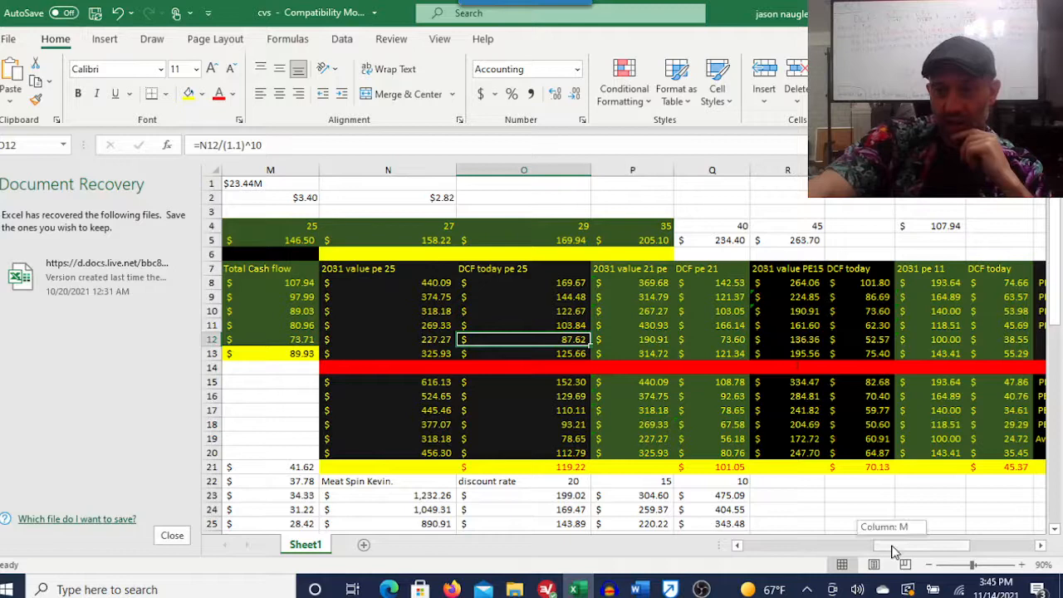
{"action": "scroll", "scroll_direction": "right", "scroll_amount": 3}
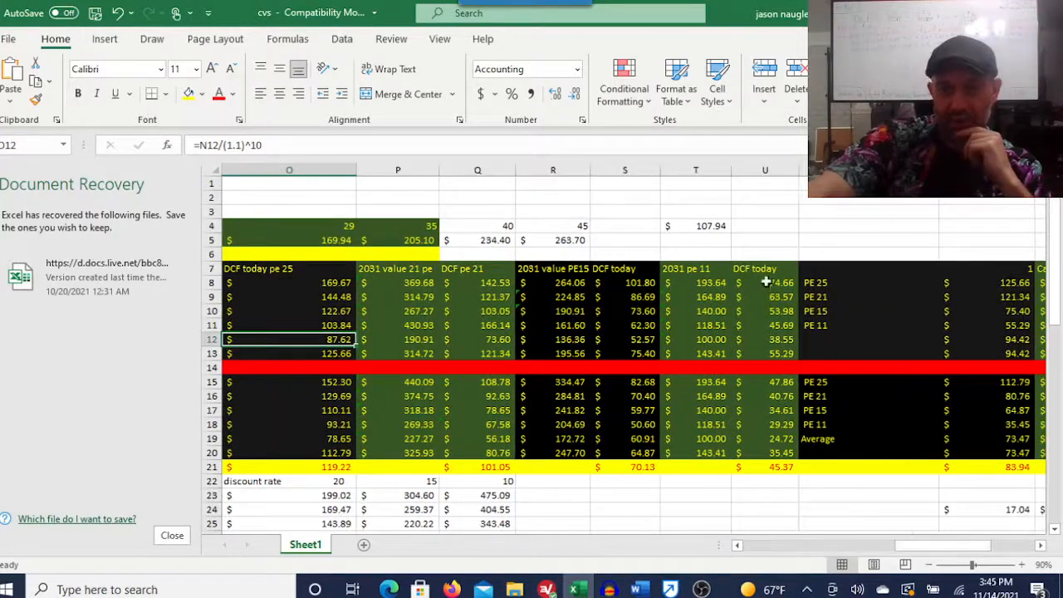
{"action": "left_click", "coordinate": [765, 282]}
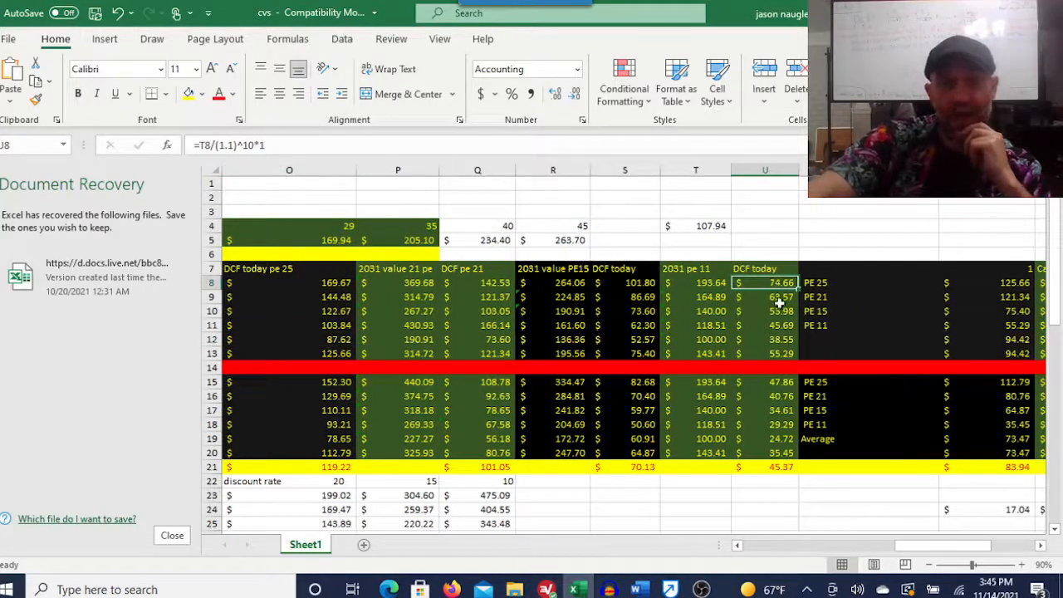
{"action": "left_click", "coordinate": [764, 339]}
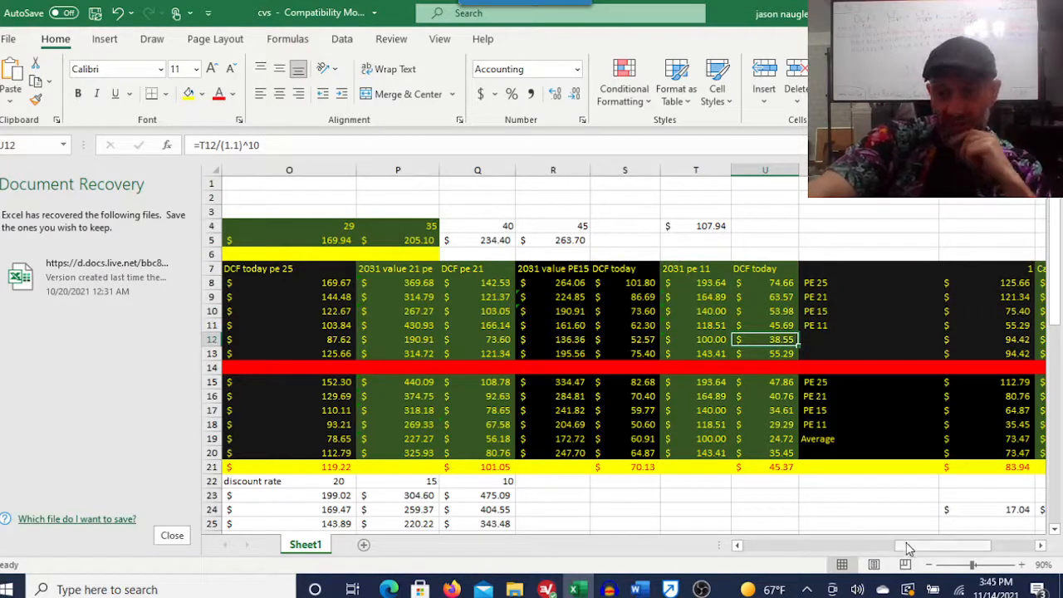
{"action": "mouse_move", "coordinate": [661, 339]}
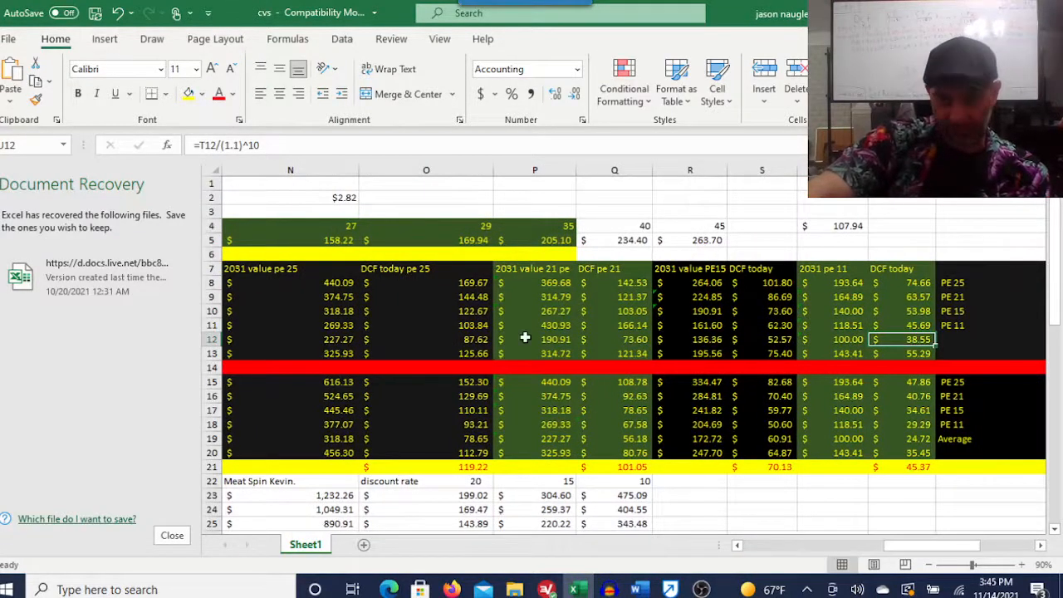
{"action": "mouse_move", "coordinate": [569, 438]}
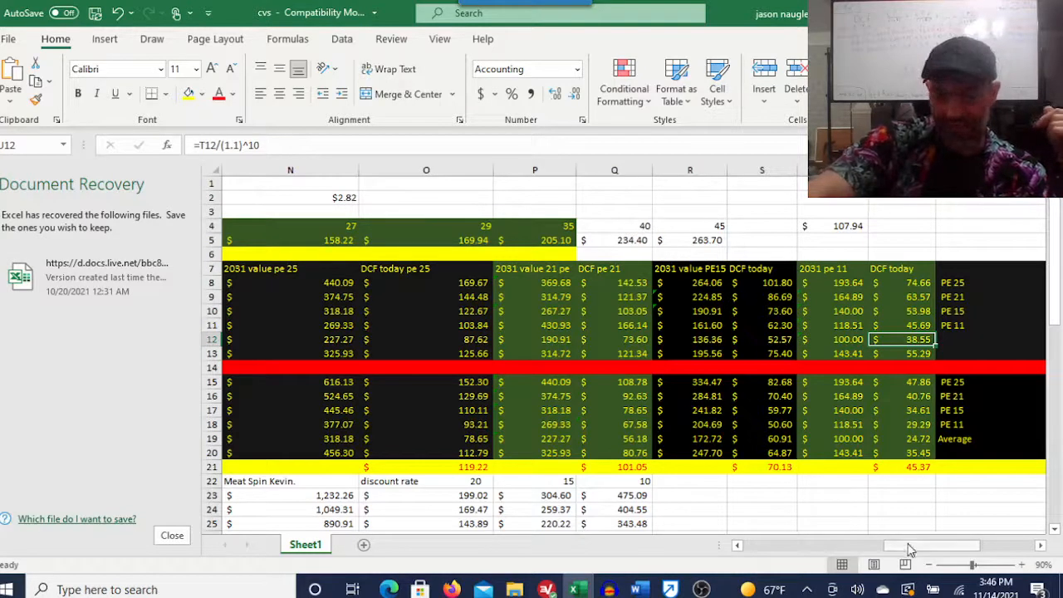
Inspect the cash flow formulas giving 85.25, 124.85, 54.66, 72.67 and 80.04.
{"action": "scroll", "scroll_direction": "right", "scroll_amount": 3}
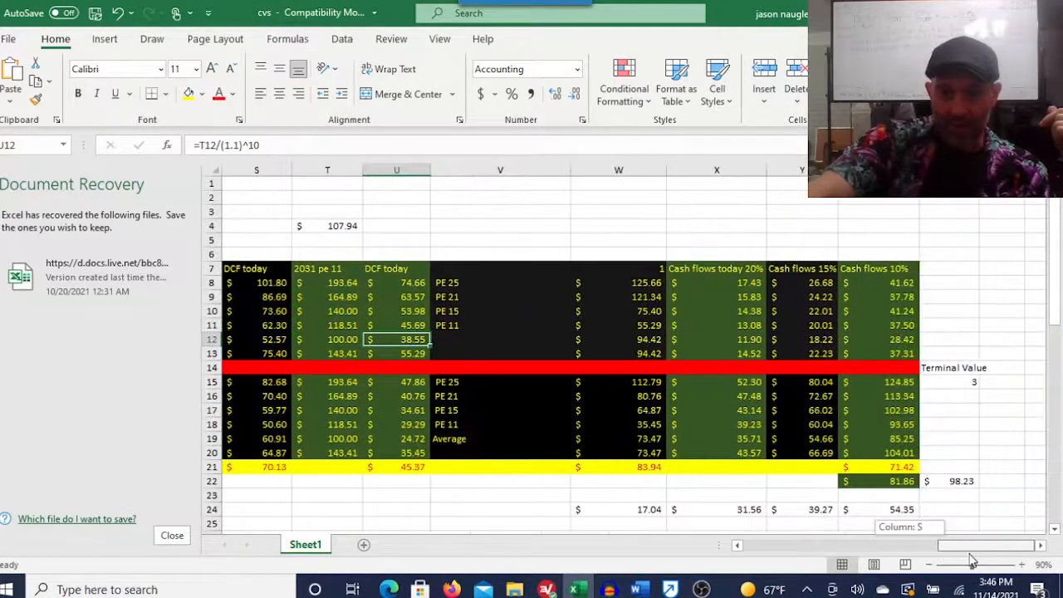
{"action": "mouse_move", "coordinate": [990, 406]}
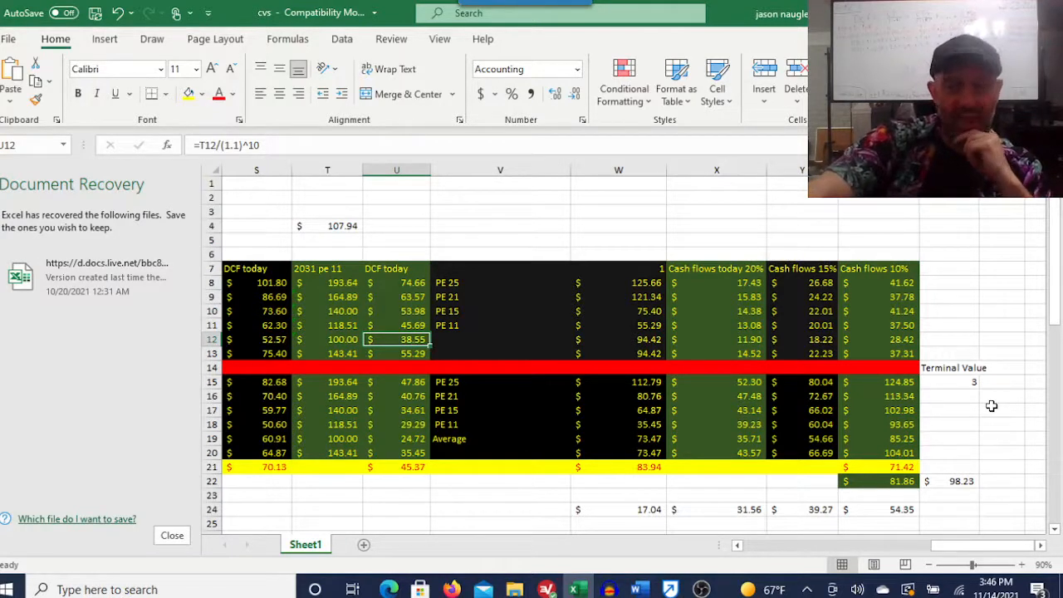
{"action": "left_click", "coordinate": [877, 439]}
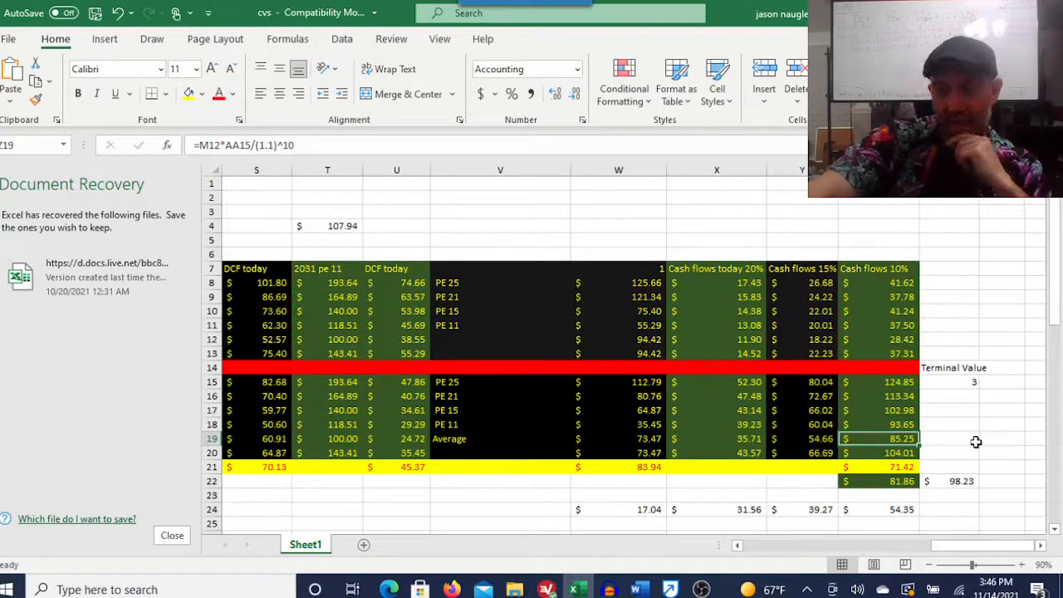
{"action": "left_click", "coordinate": [878, 381]}
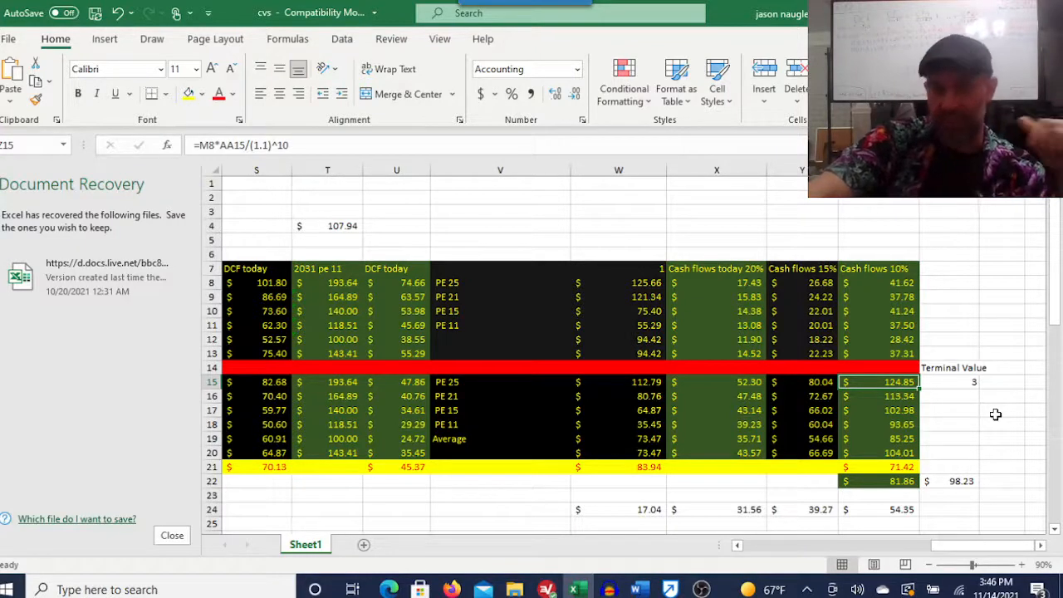
{"action": "left_click", "coordinate": [820, 438]}
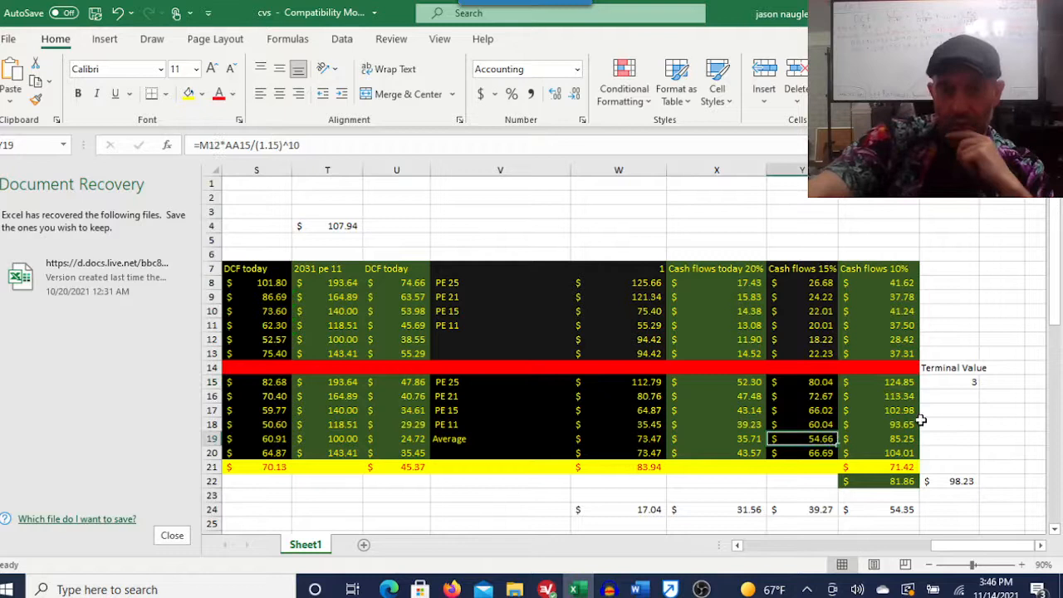
{"action": "mouse_move", "coordinate": [985, 439]}
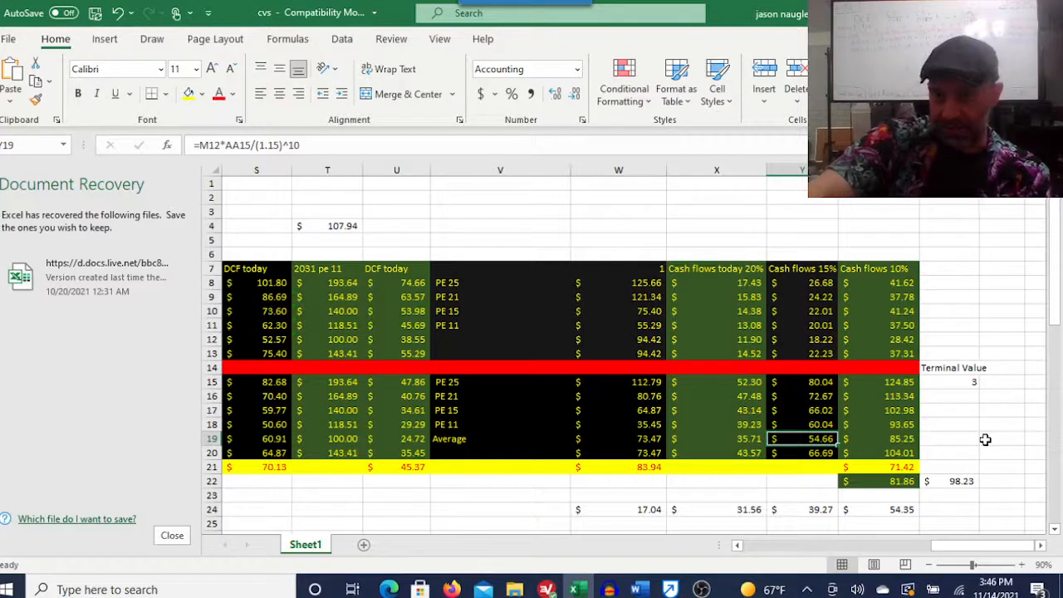
{"action": "left_click", "coordinate": [801, 395]}
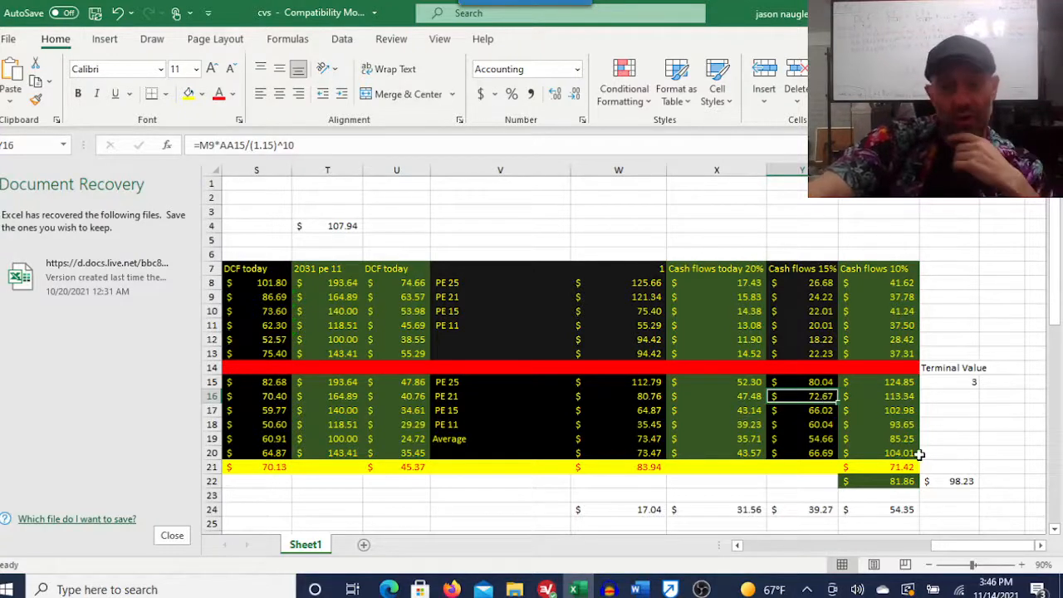
{"action": "left_click", "coordinate": [802, 381]}
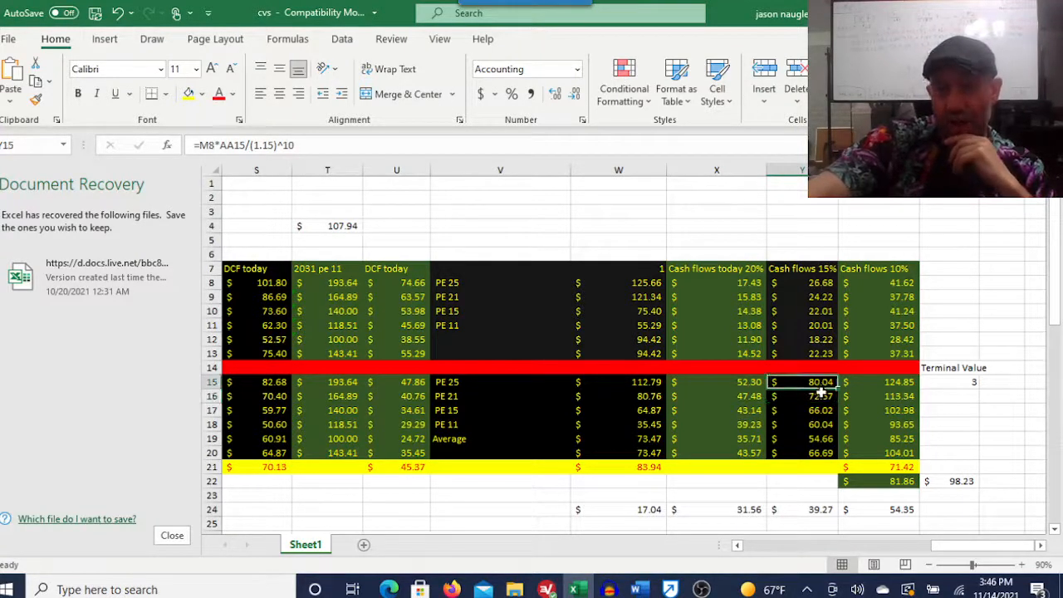
{"action": "mouse_move", "coordinate": [1000, 423]}
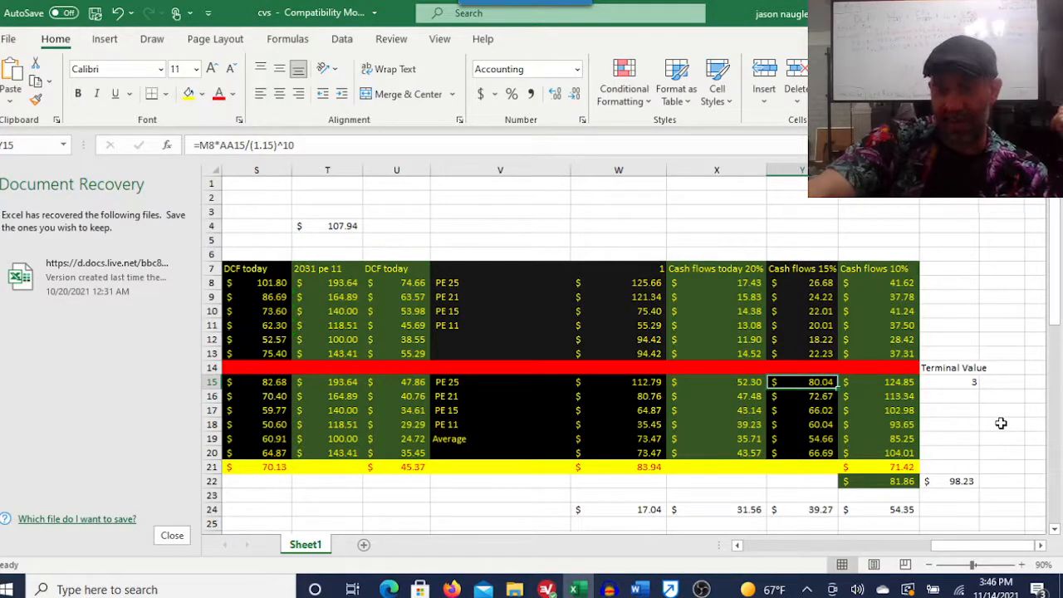
{"action": "mouse_move", "coordinate": [970, 528]}
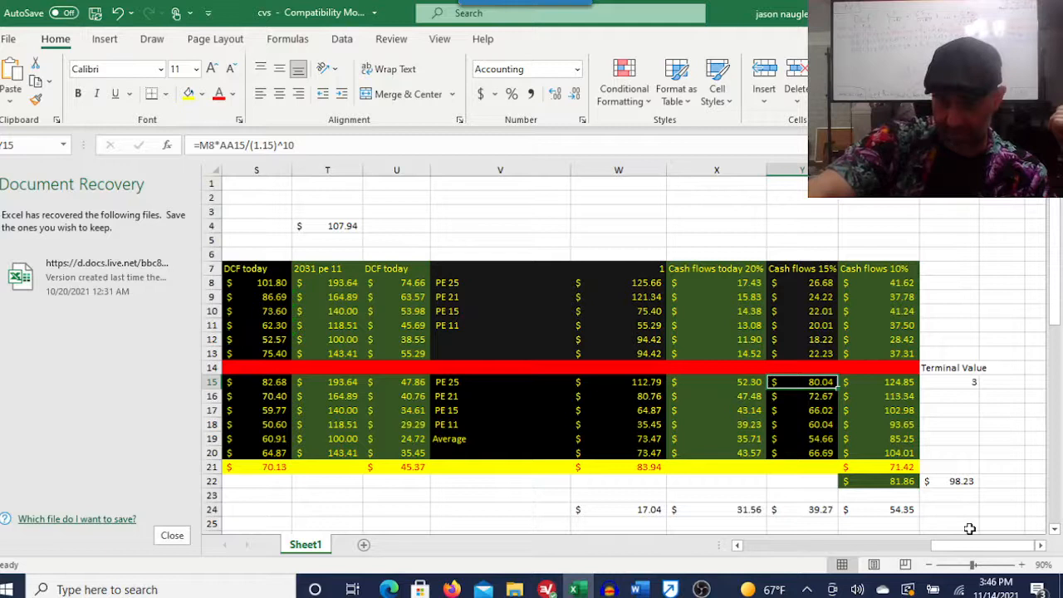
Check the 81.86 average, then change the terminal value multiplier from 1.2 to 1.3.
{"action": "left_click", "coordinate": [878, 480]}
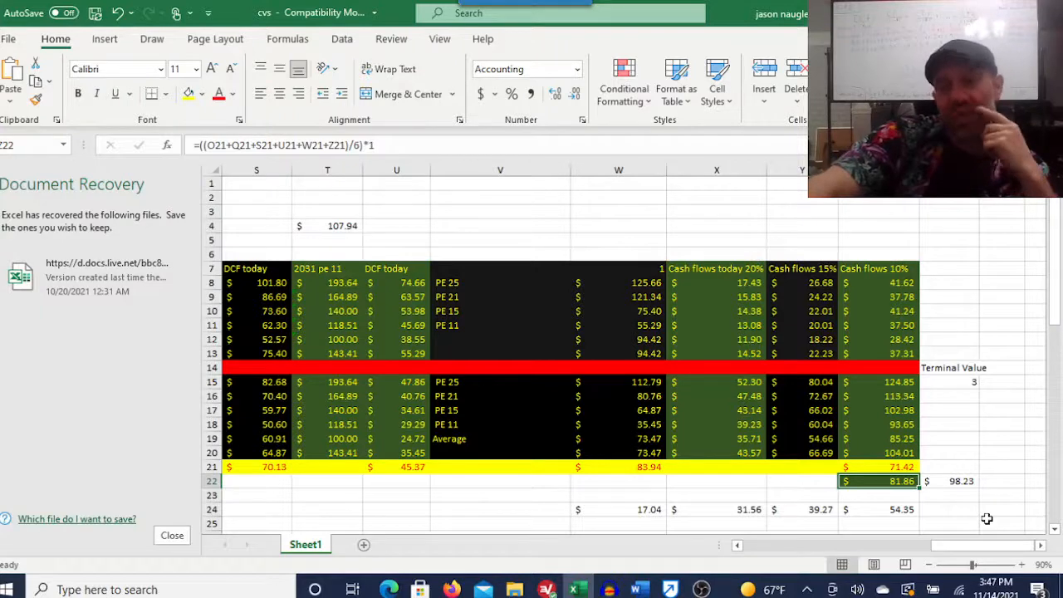
{"action": "mouse_move", "coordinate": [950, 481]}
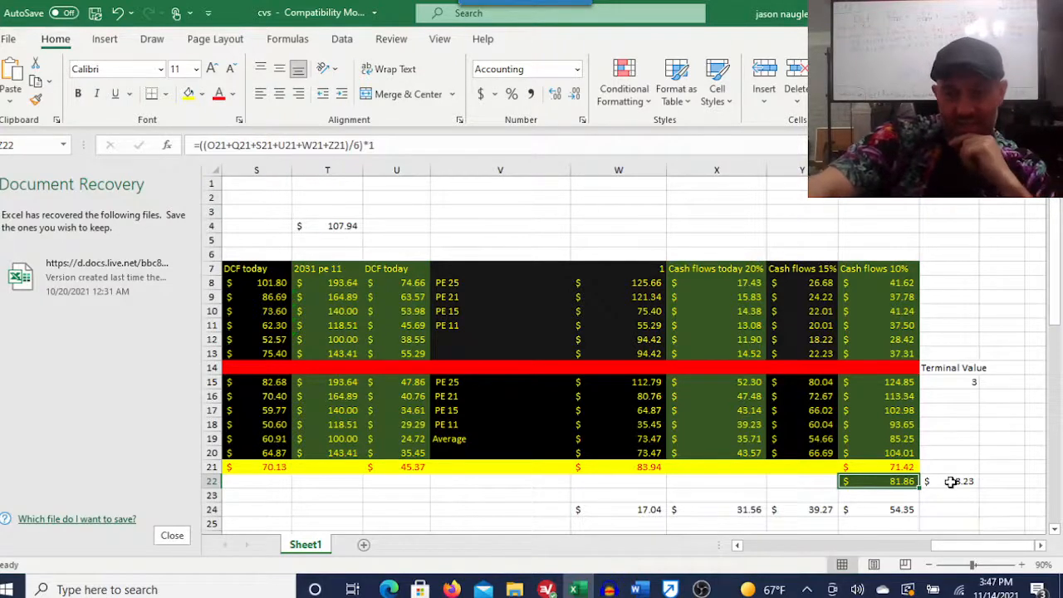
{"action": "left_click", "coordinate": [948, 480]}
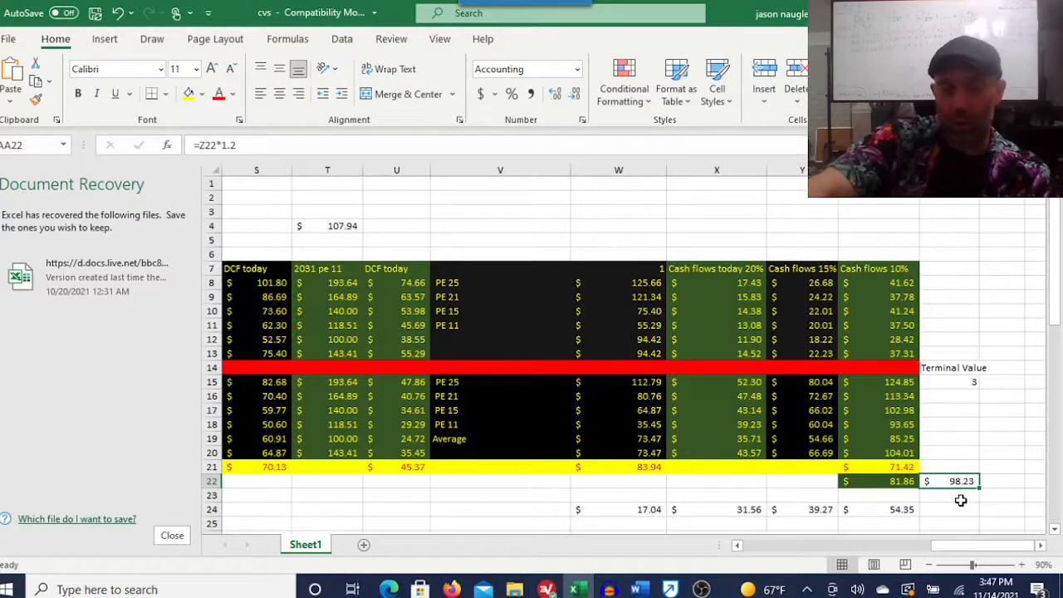
{"action": "left_click", "coordinate": [327, 170]}
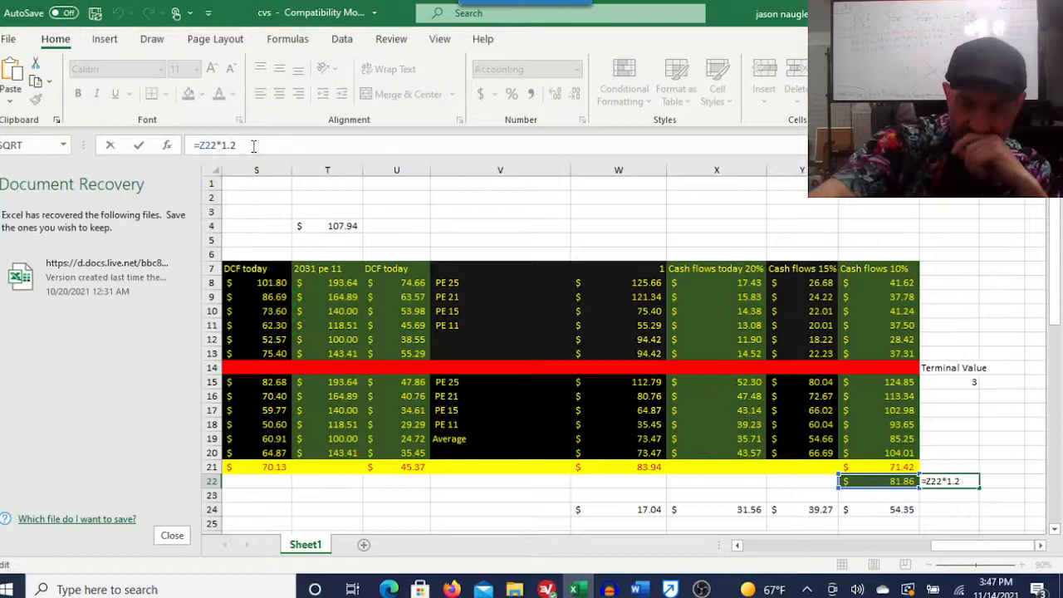
{"action": "type", "text": "3"}
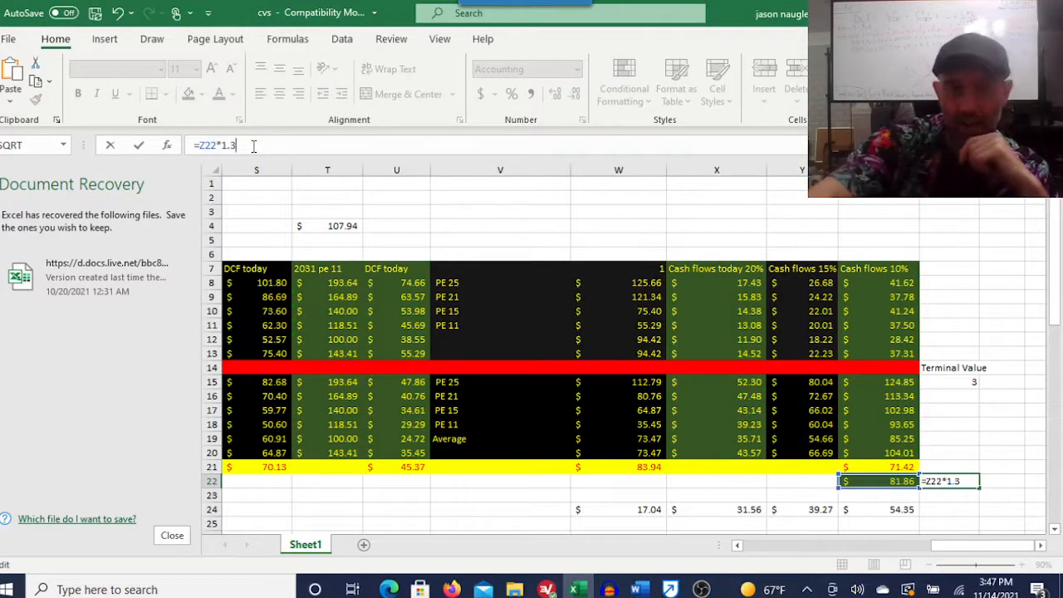
{"action": "key", "text": "Return"}
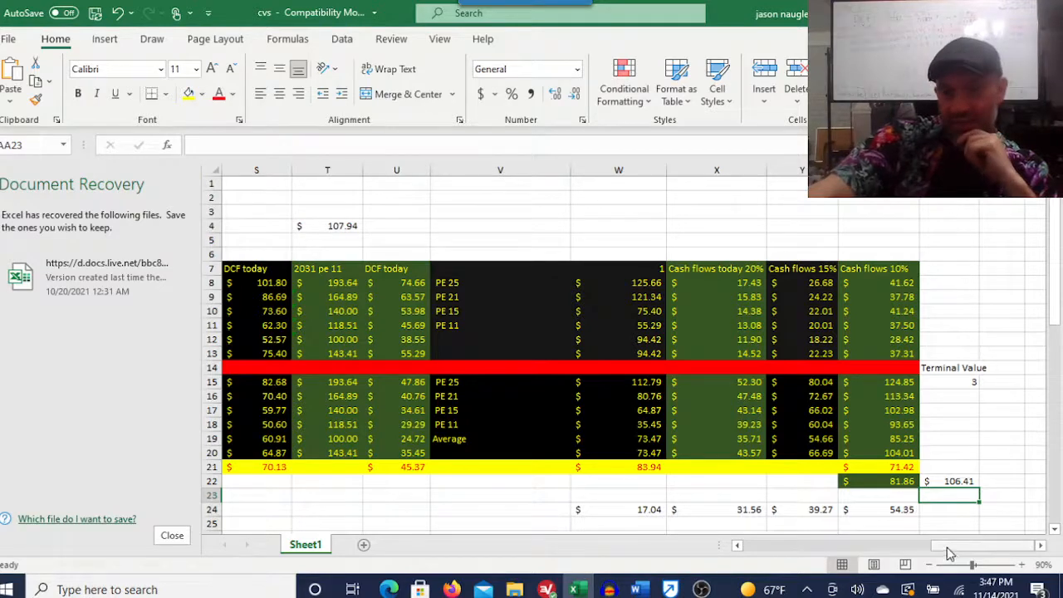
{"action": "scroll", "scroll_direction": "left", "scroll_amount": 3}
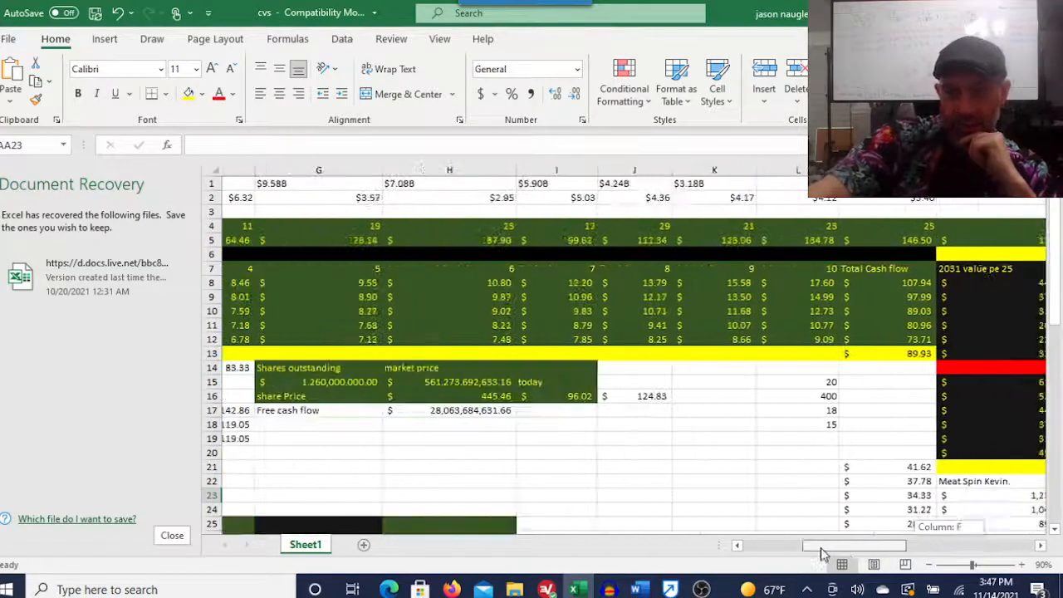
{"action": "scroll", "scroll_direction": "left", "scroll_amount": 3}
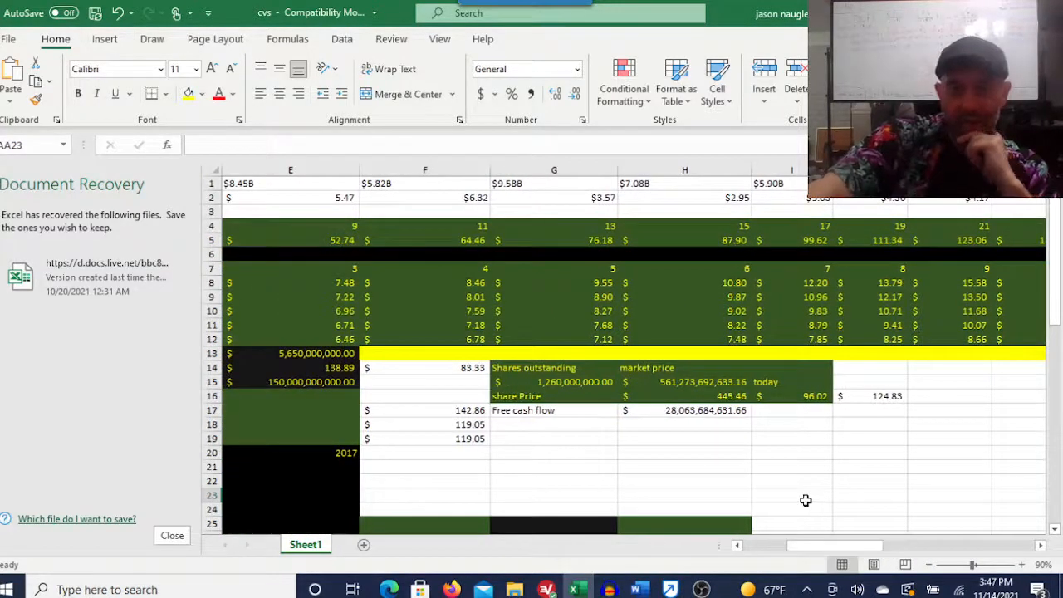
{"action": "left_click", "coordinate": [684, 381]}
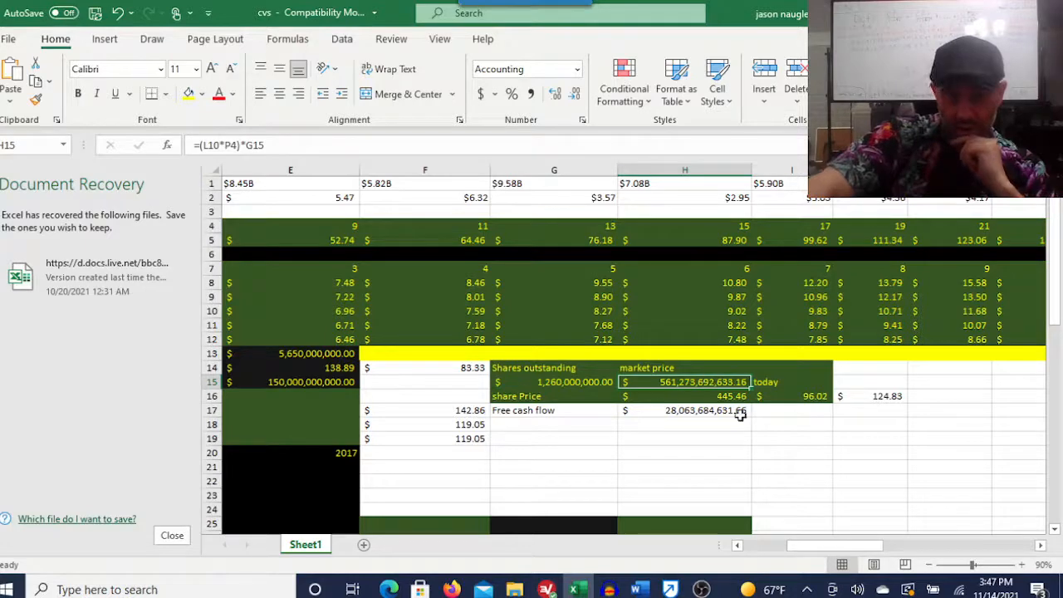
{"action": "scroll", "scroll_direction": "left", "scroll_amount": 3}
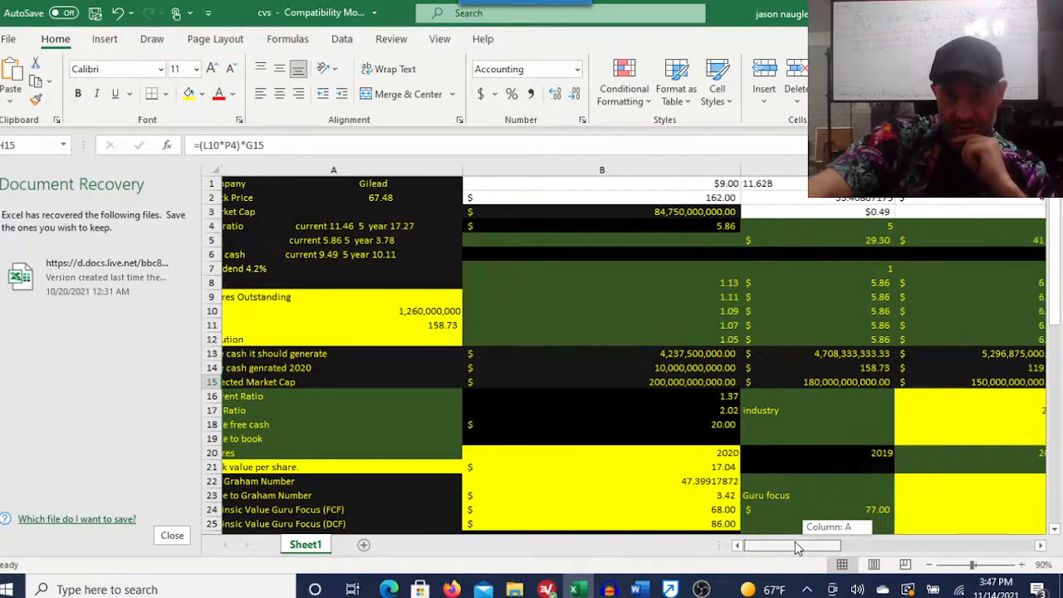
{"action": "scroll", "scroll_direction": "right", "scroll_amount": 3}
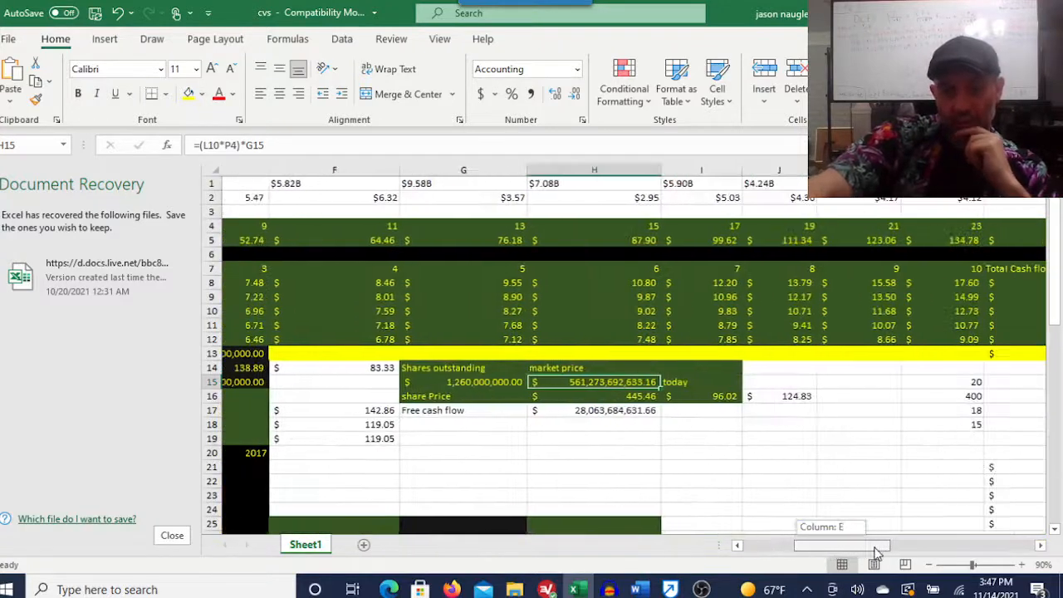
{"action": "scroll", "scroll_direction": "right", "scroll_amount": 3}
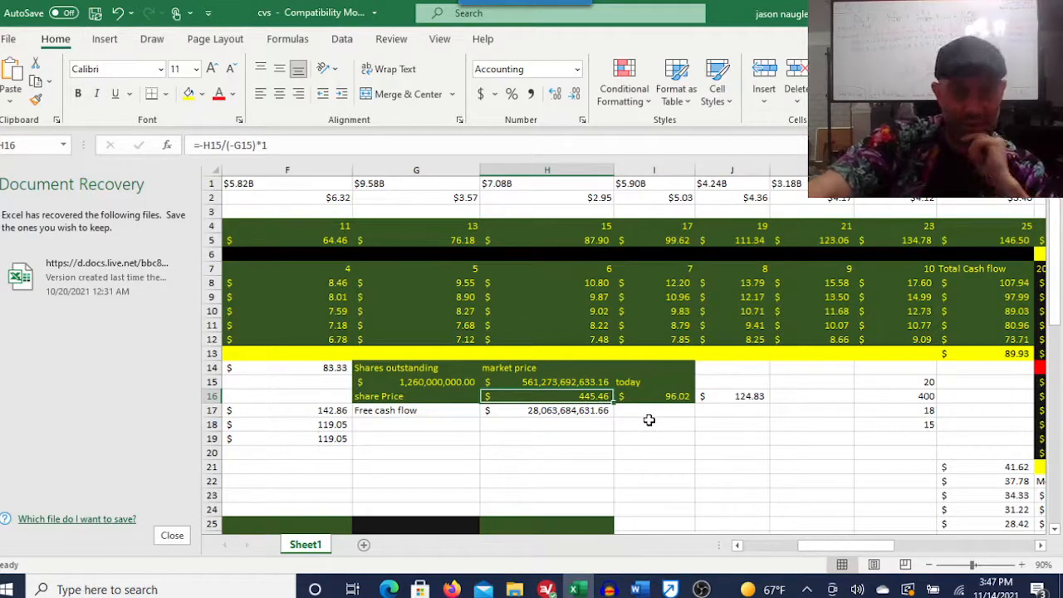
{"action": "left_click", "coordinate": [653, 395]}
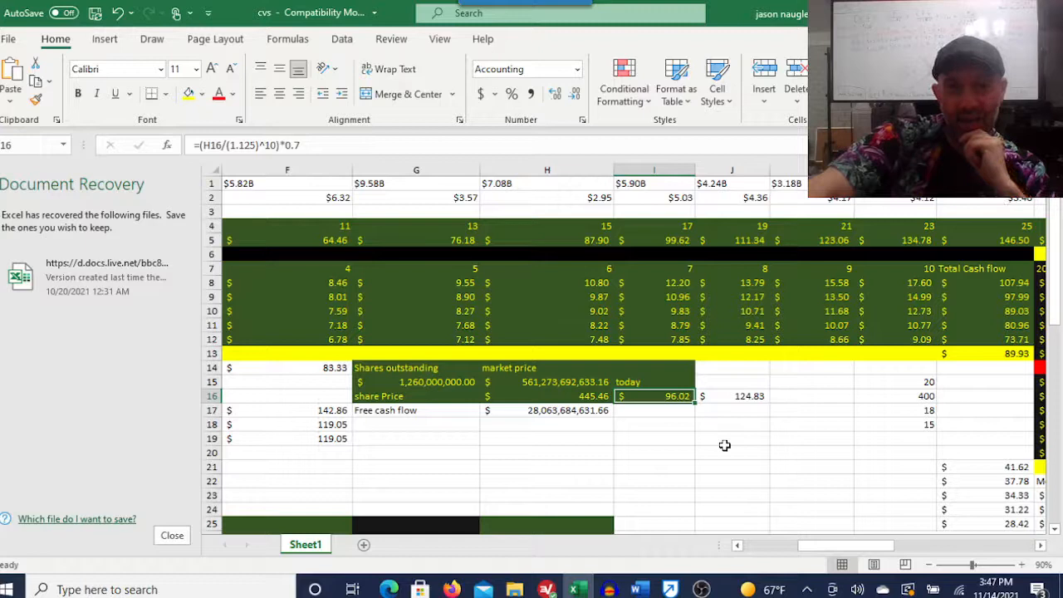
{"action": "left_click", "coordinate": [732, 395]}
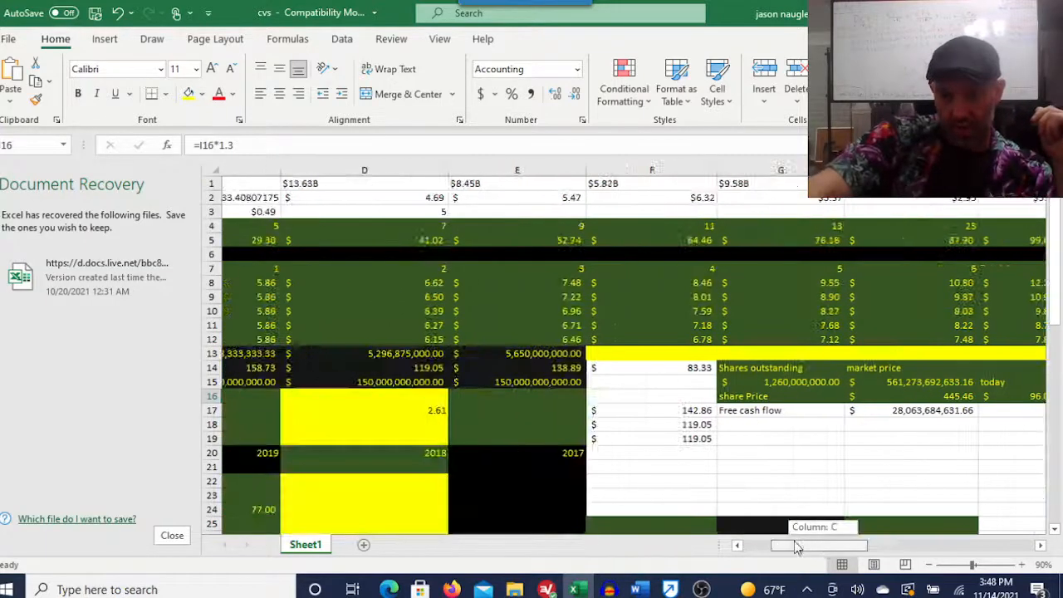
Scroll to the multiple-of-earnings and discounted cash flow value ranges below 54.35.
{"action": "scroll", "scroll_direction": "left", "scroll_amount": 3}
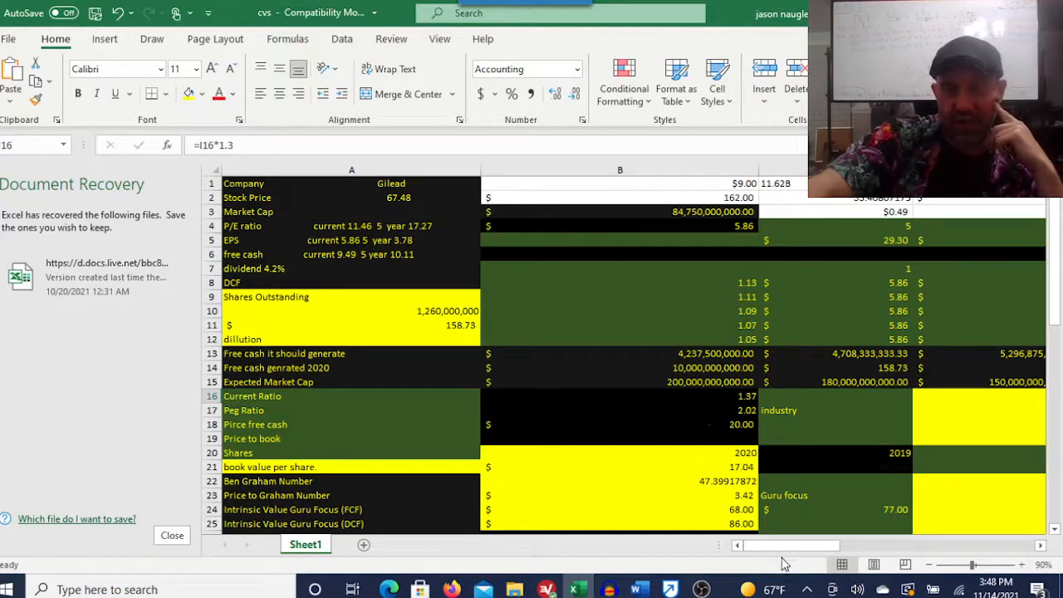
{"action": "scroll", "scroll_direction": "right", "scroll_amount": 3}
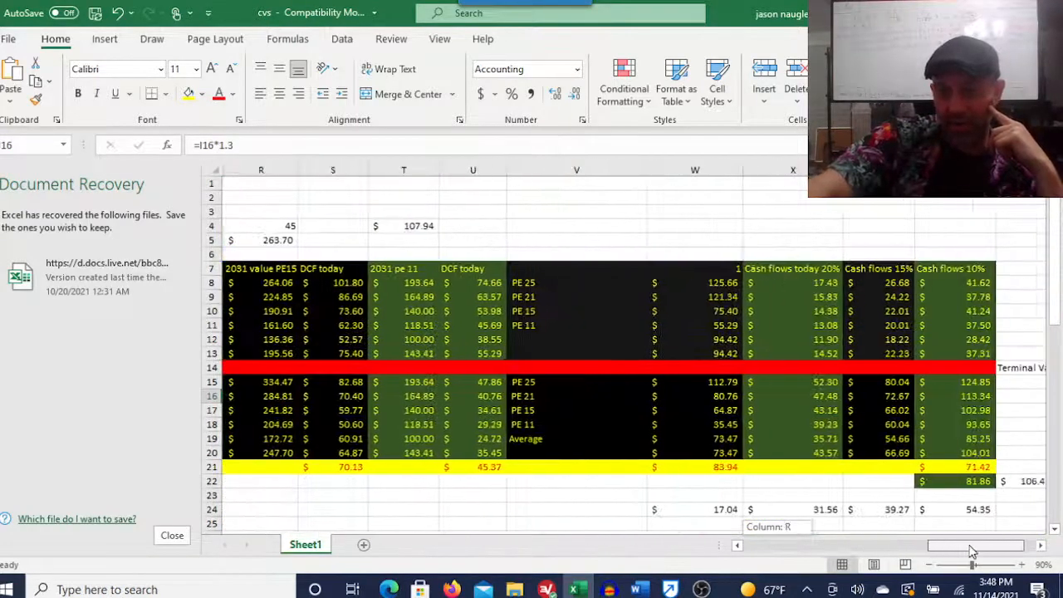
{"action": "scroll", "scroll_direction": "right", "scroll_amount": 3}
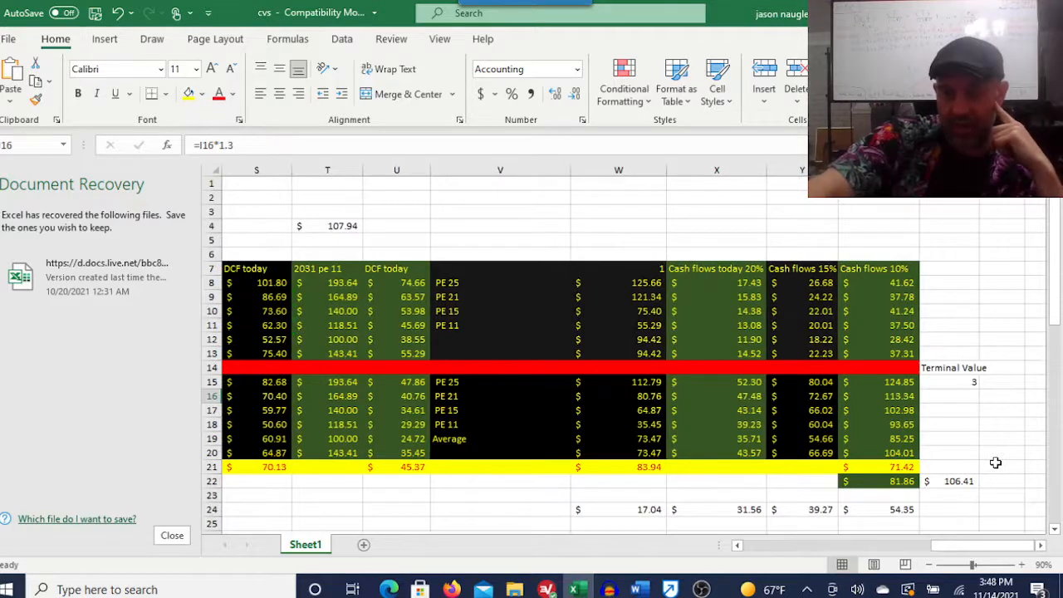
{"action": "scroll", "scroll_direction": "down", "scroll_amount": 3}
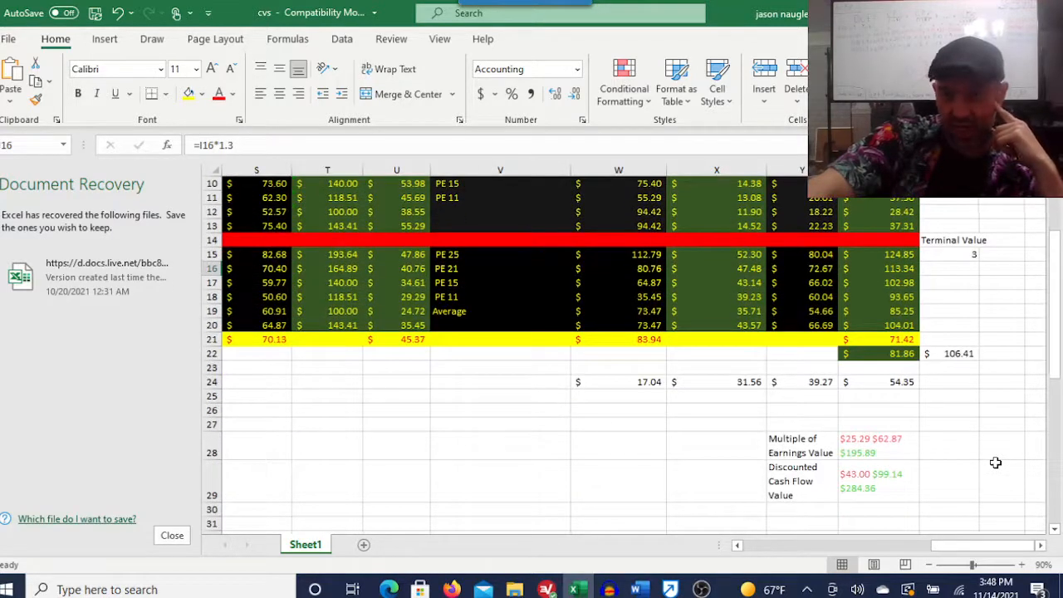
Inspect the earnings and DCF value ranges, then the formula behind the 24.72 DCF value.
{"action": "left_click", "coordinate": [877, 444]}
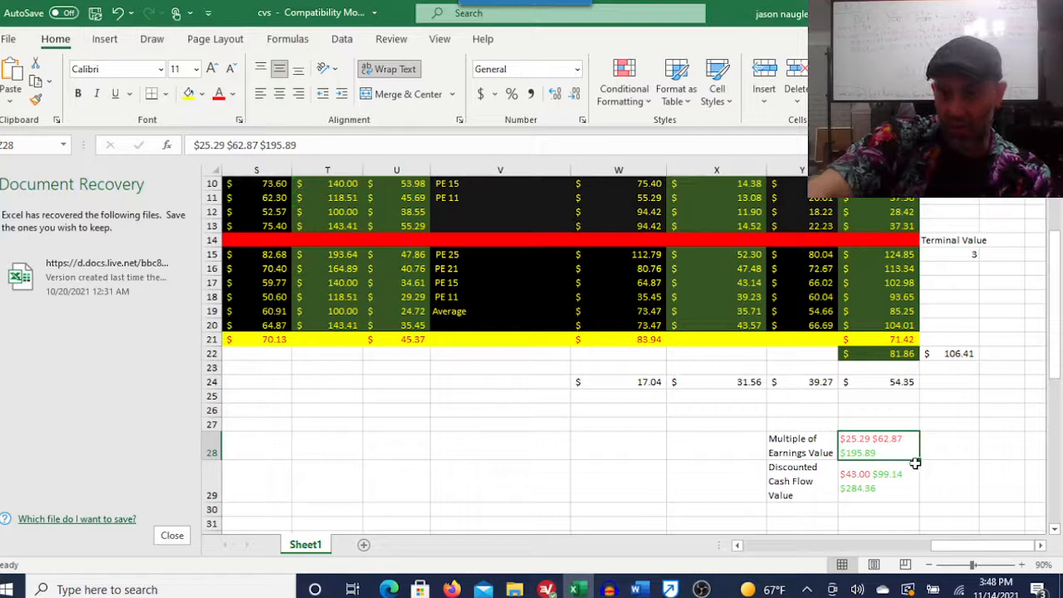
{"action": "left_click", "coordinate": [878, 479]}
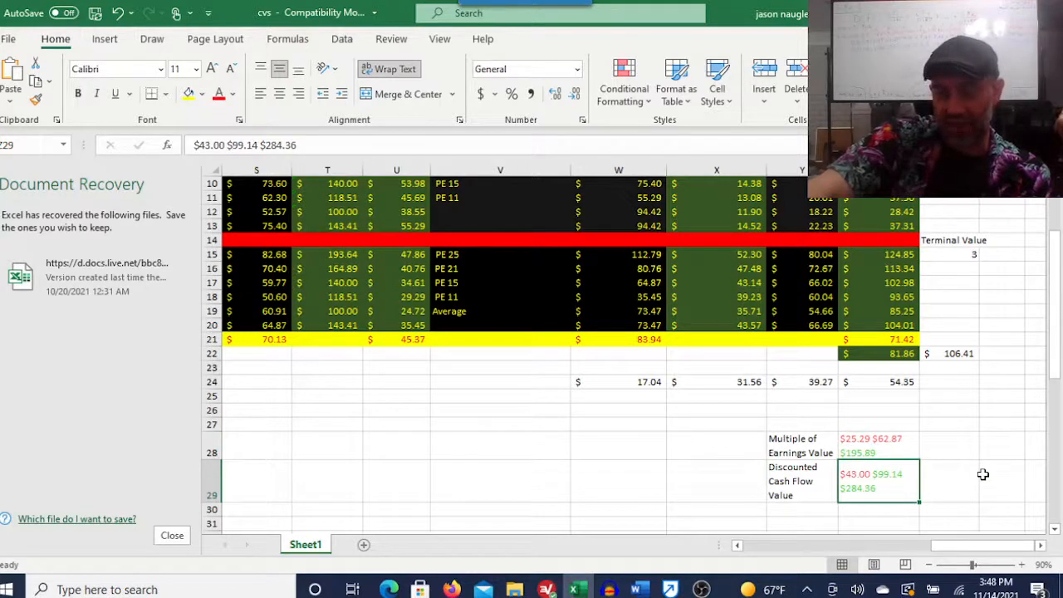
{"action": "mouse_move", "coordinate": [983, 509]}
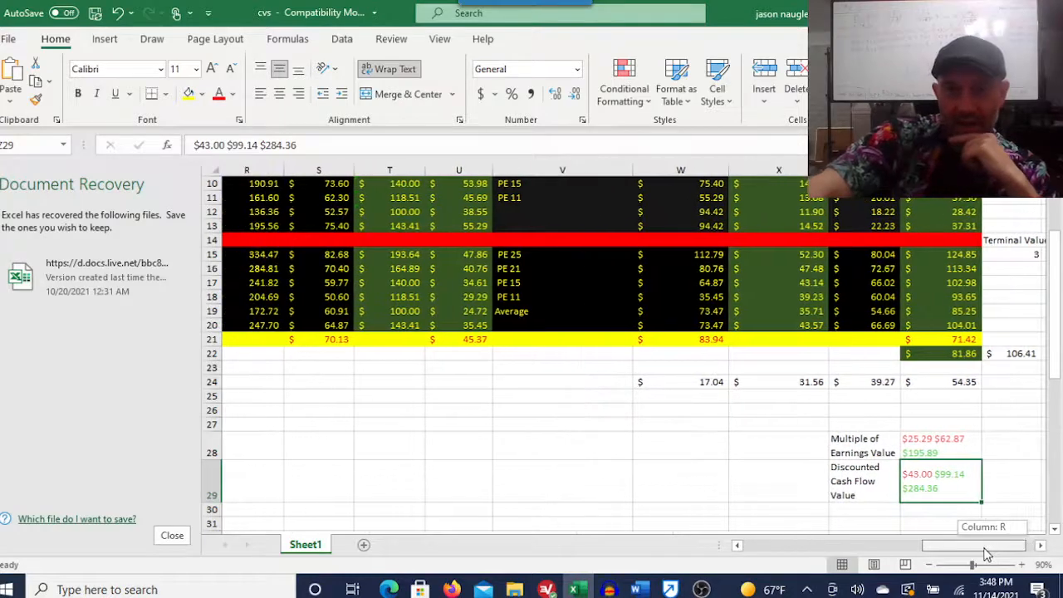
{"action": "scroll", "scroll_direction": "up", "scroll_amount": 3}
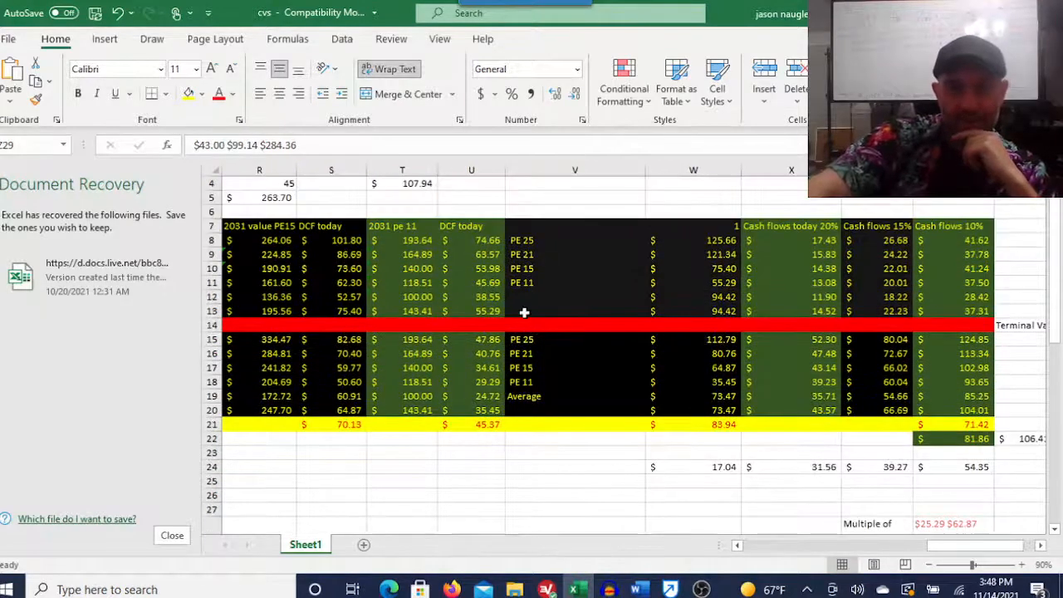
{"action": "mouse_move", "coordinate": [486, 296]}
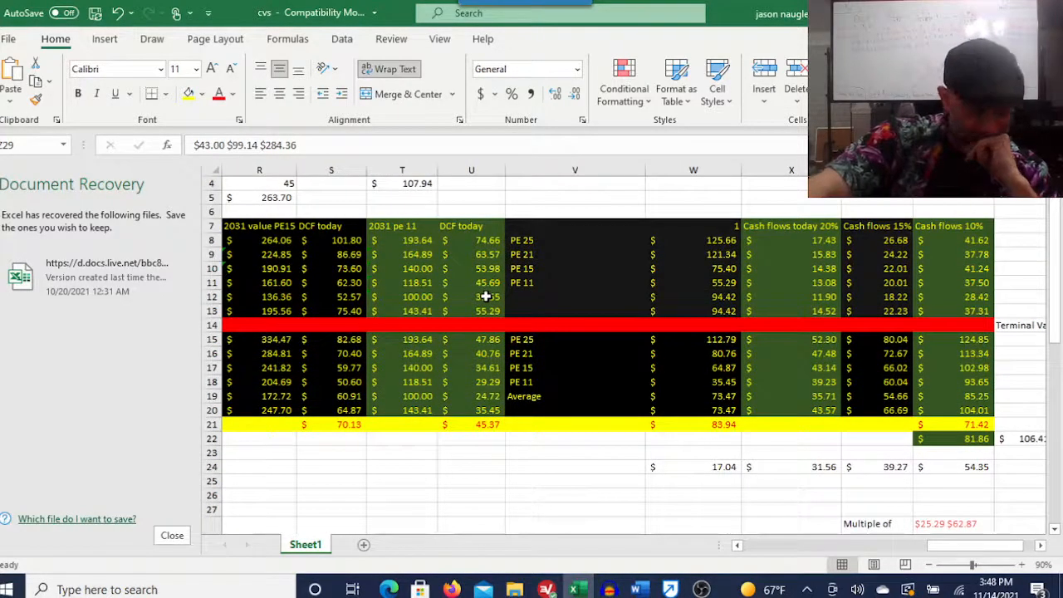
{"action": "left_click", "coordinate": [471, 396]}
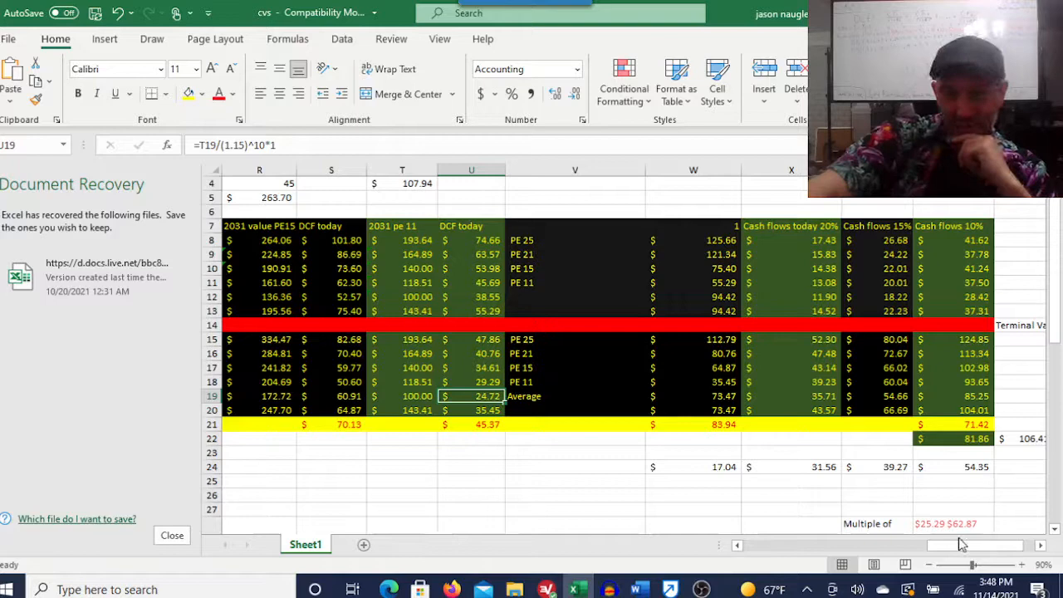
Scroll back to the market-cap block with shares outstanding and free cash flow.
{"action": "scroll", "scroll_direction": "left", "scroll_amount": 3}
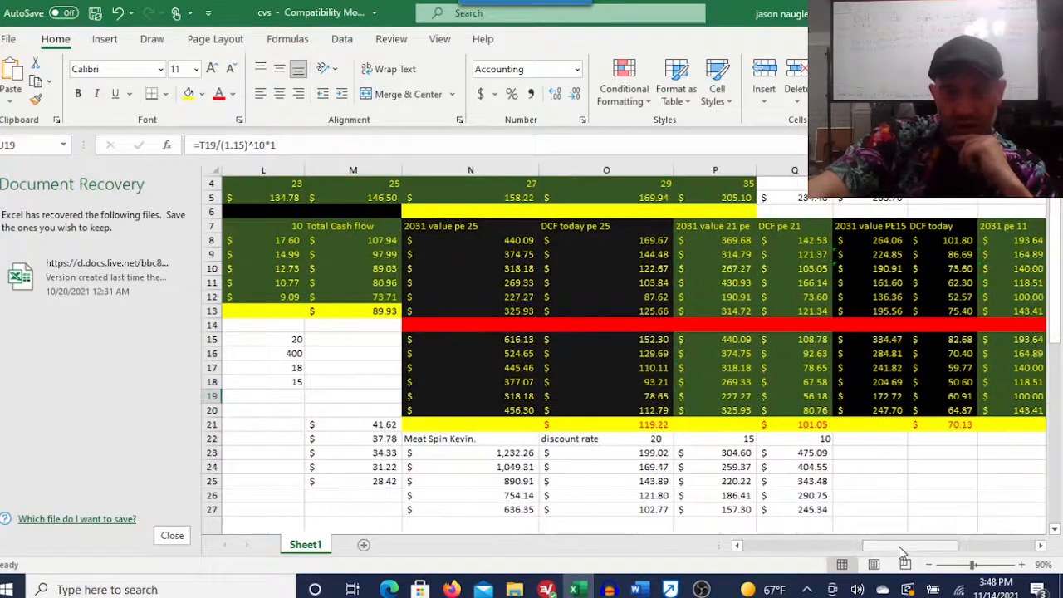
{"action": "scroll", "scroll_direction": "right", "scroll_amount": 3}
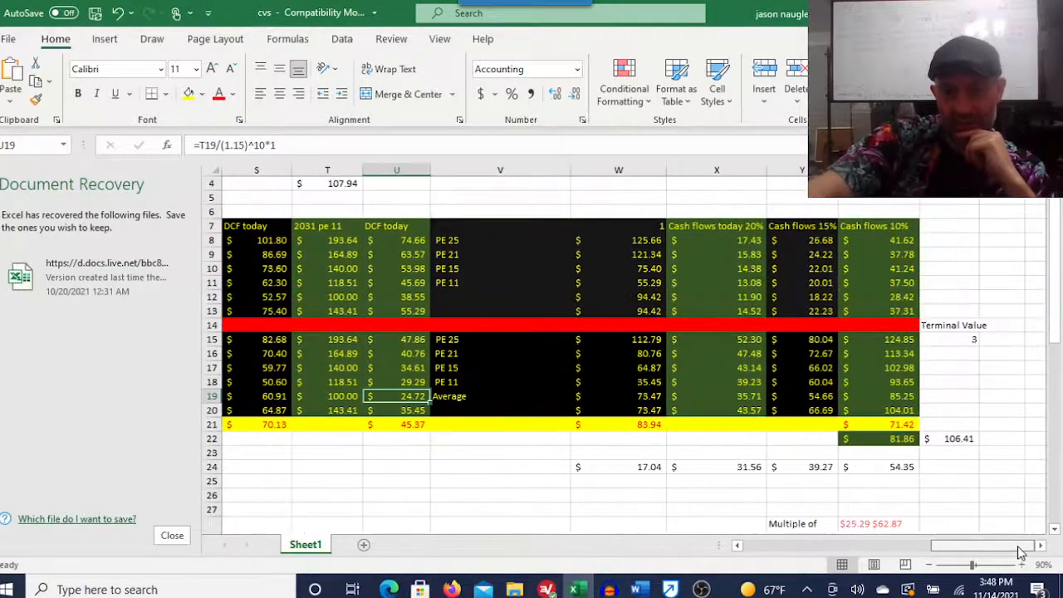
{"action": "scroll", "scroll_direction": "down", "scroll_amount": 3}
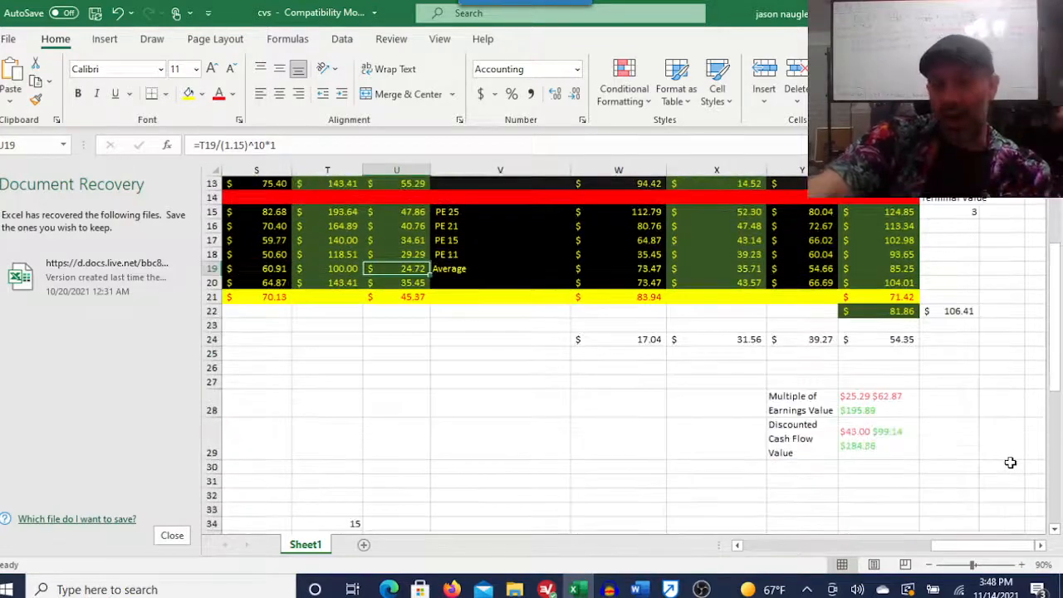
{"action": "scroll", "scroll_direction": "up", "scroll_amount": 3}
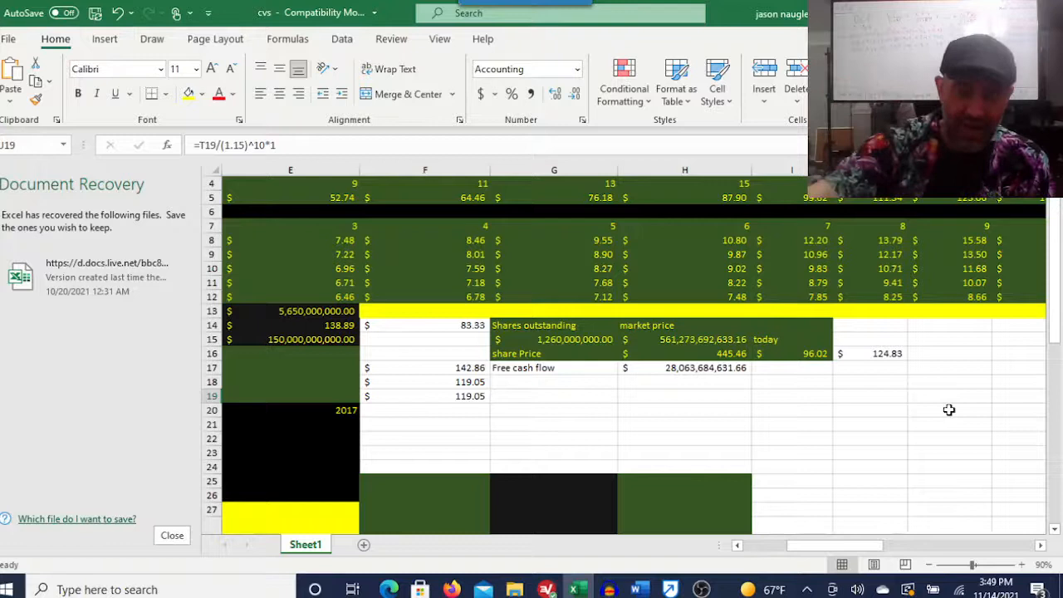
{"action": "mouse_move", "coordinate": [877, 485]}
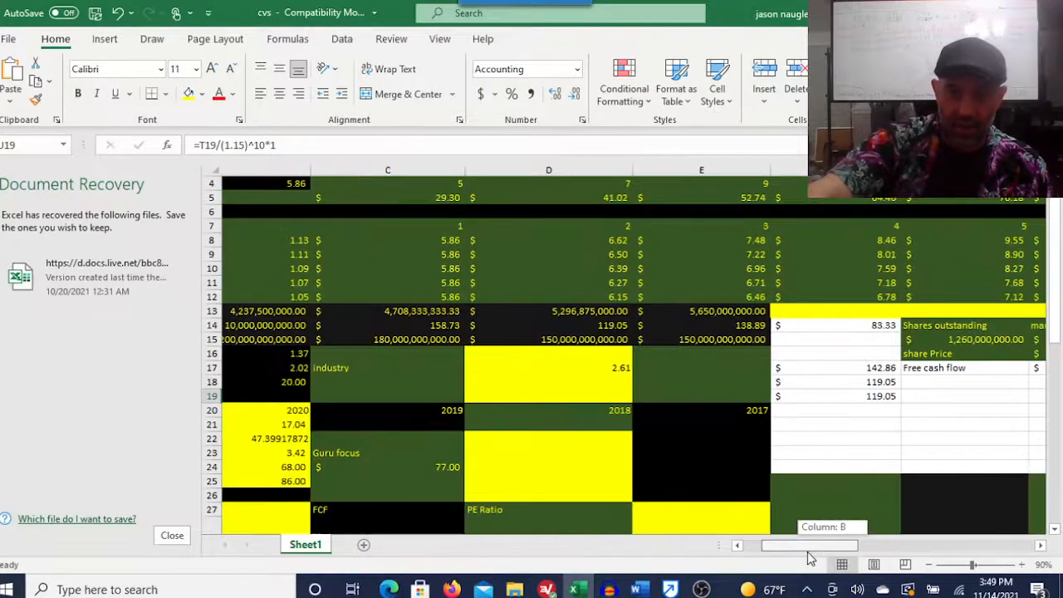
Scroll through column A's metrics and open the 67.48 stock price in A2 for editing.
{"action": "scroll", "scroll_direction": "left", "scroll_amount": 3}
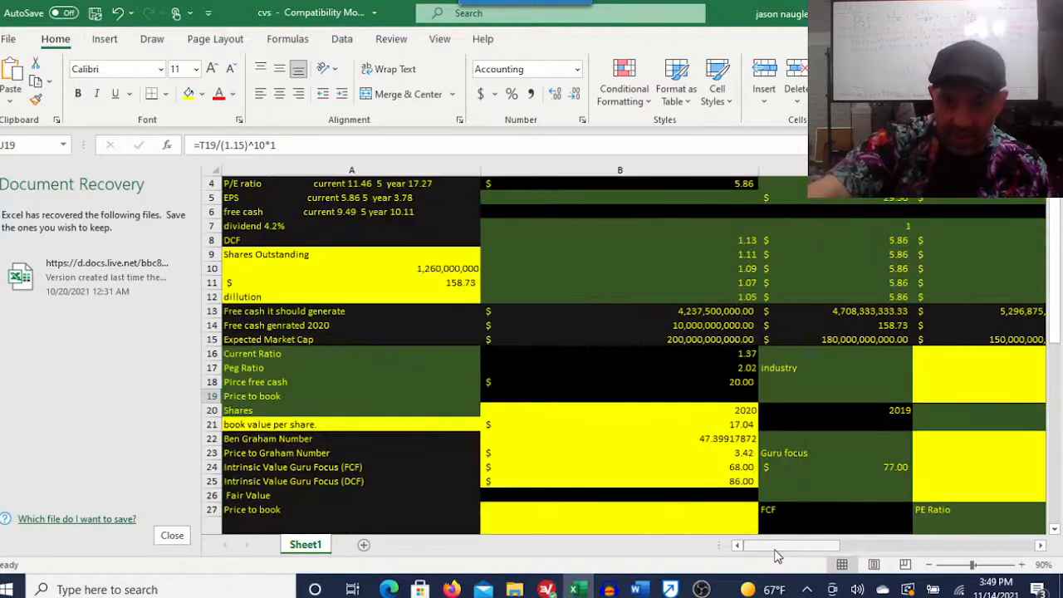
{"action": "scroll", "scroll_direction": "down", "scroll_amount": 3}
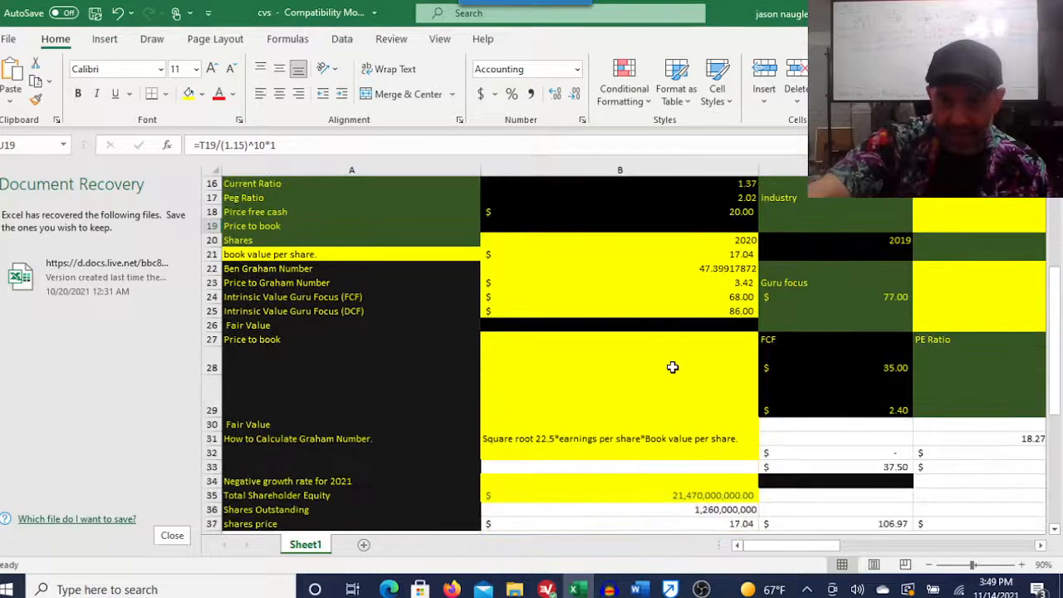
{"action": "scroll", "scroll_direction": "down", "scroll_amount": 3}
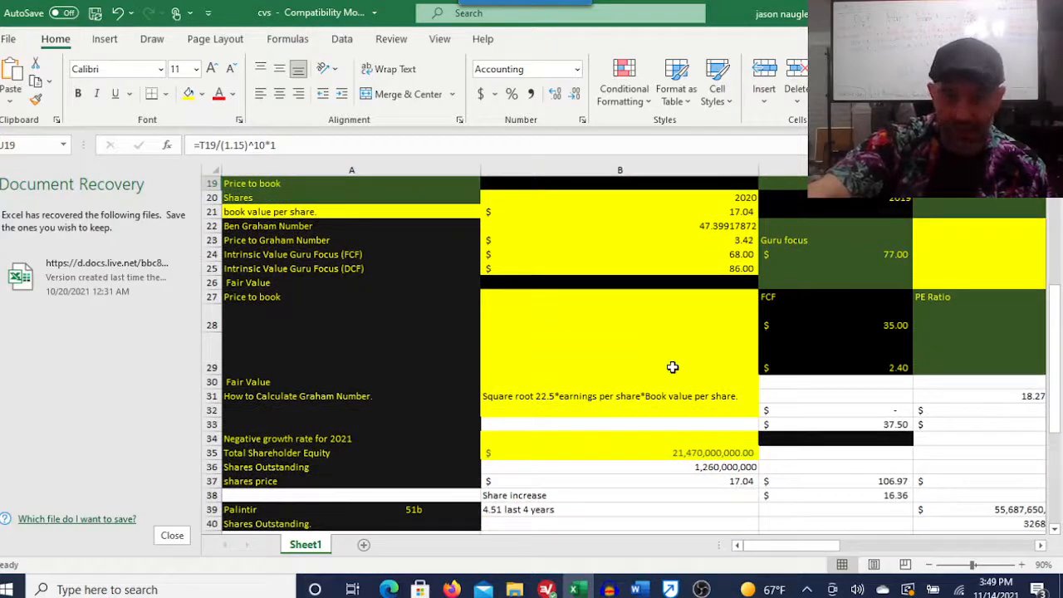
{"action": "scroll", "scroll_direction": "up", "scroll_amount": 3}
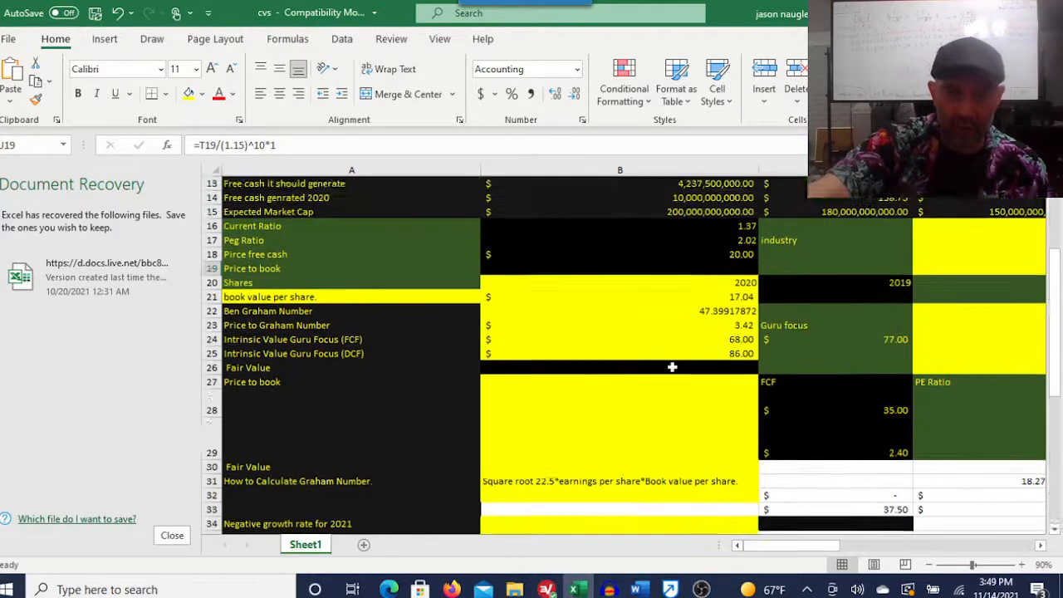
{"action": "scroll", "scroll_direction": "up", "scroll_amount": 3}
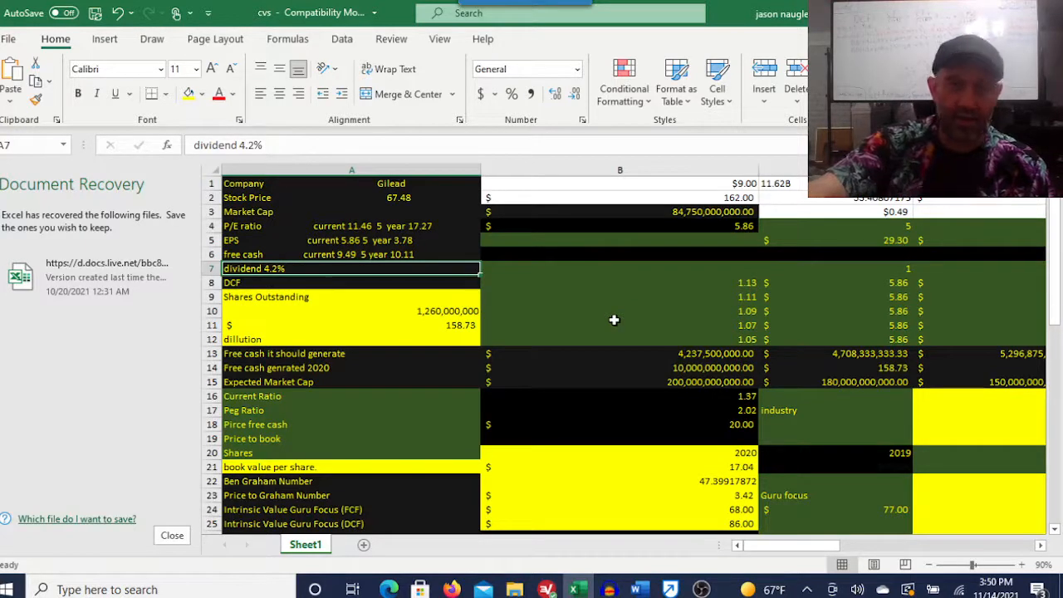
{"action": "left_click", "coordinate": [351, 196]}
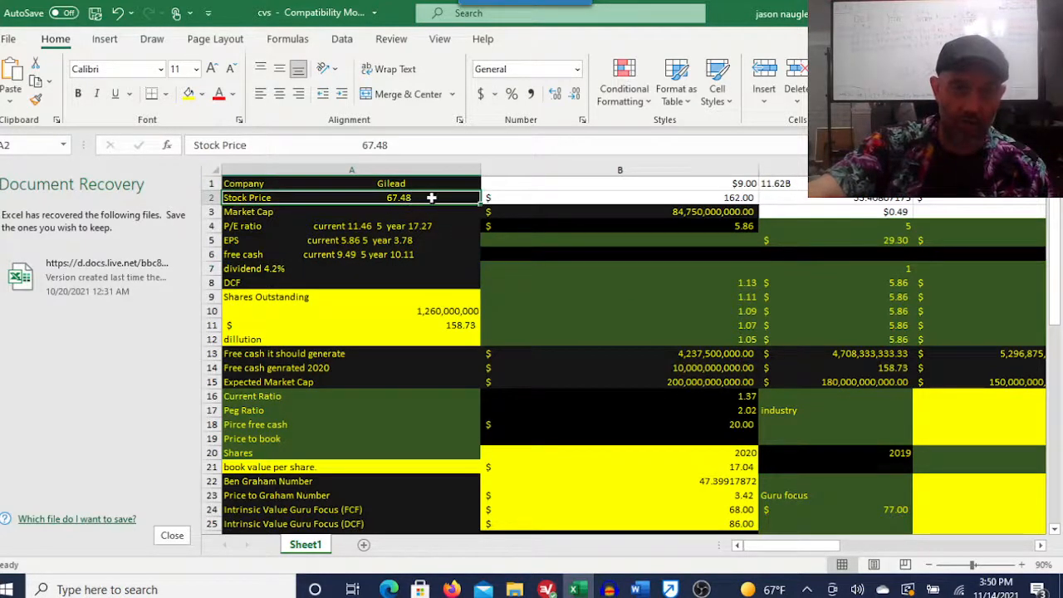
{"action": "double_click", "coordinate": [398, 197]}
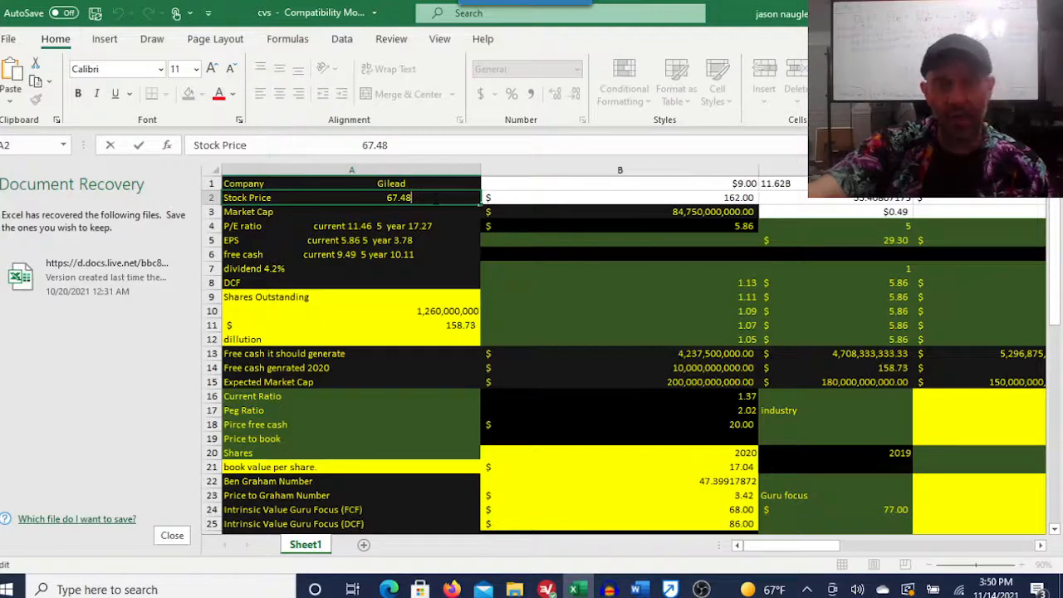